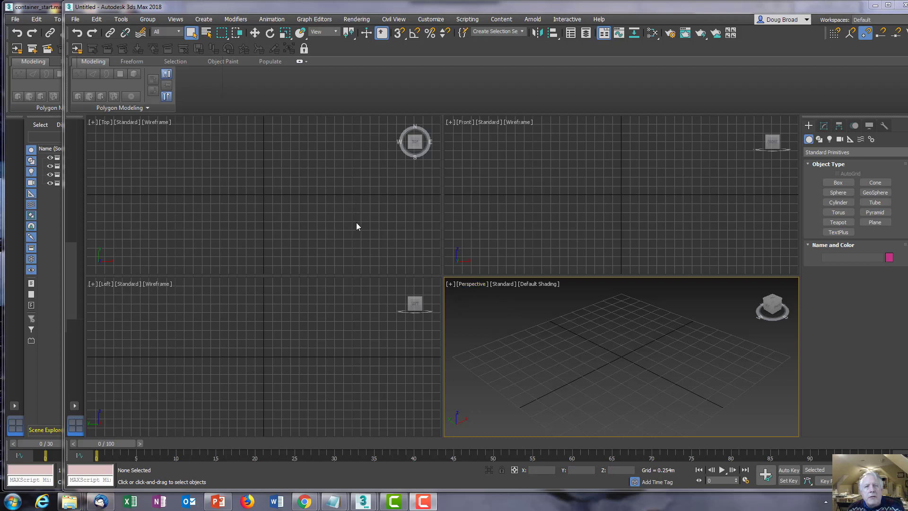
pyautogui.moveTo(91, 12)
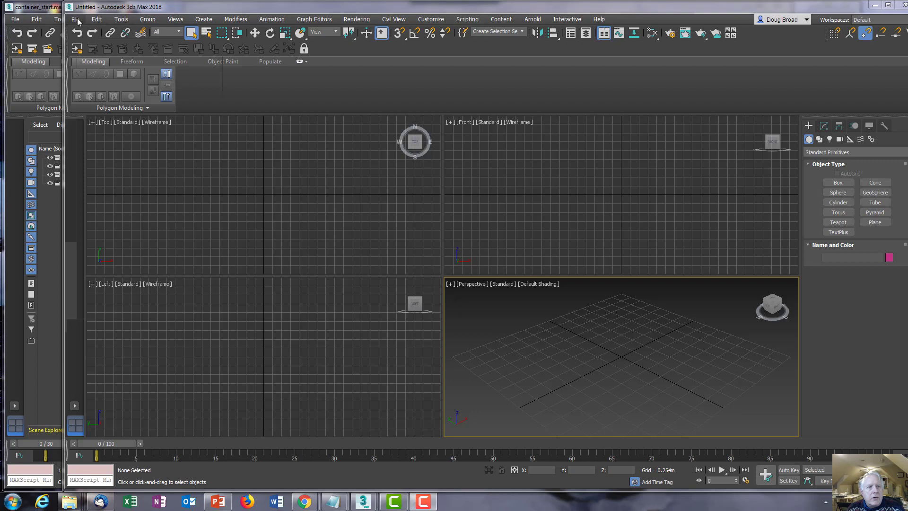
# Inherit the table.maxc and office_setting.maxc containers into the empty scene.
pyautogui.click(75, 19)
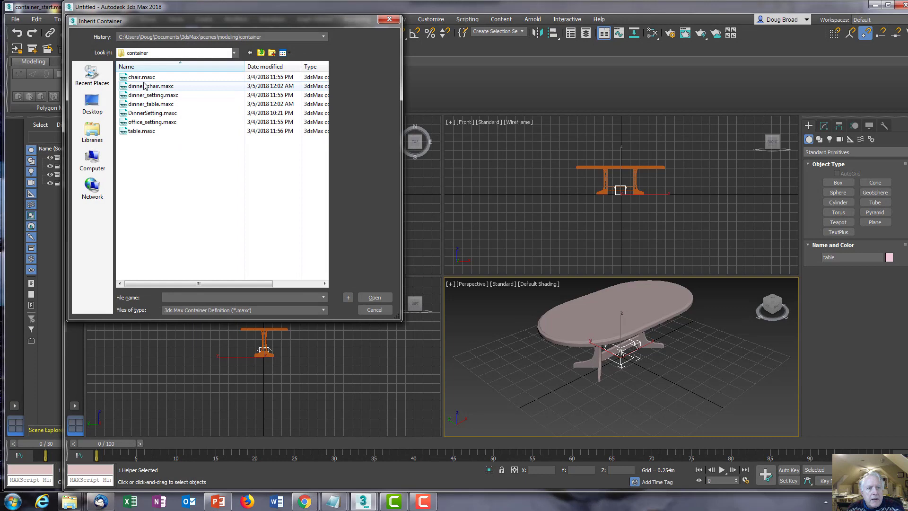
pyautogui.click(153, 121)
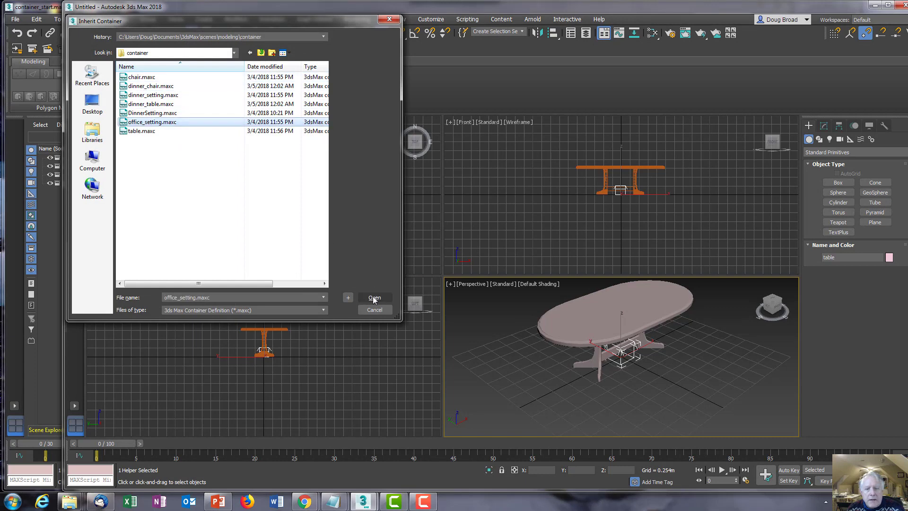
pyautogui.click(374, 297)
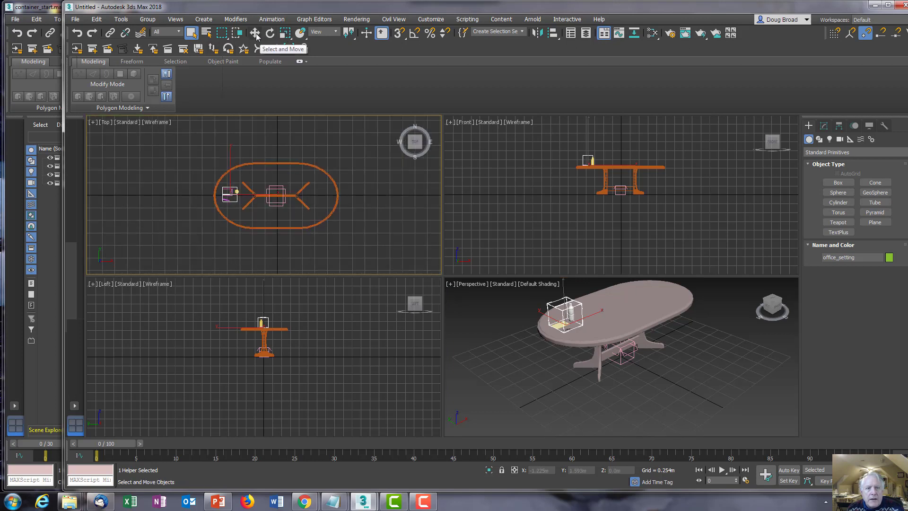
# Move the office setting to the table's right end and rotate it 180 degrees about Z.
pyautogui.click(255, 33)
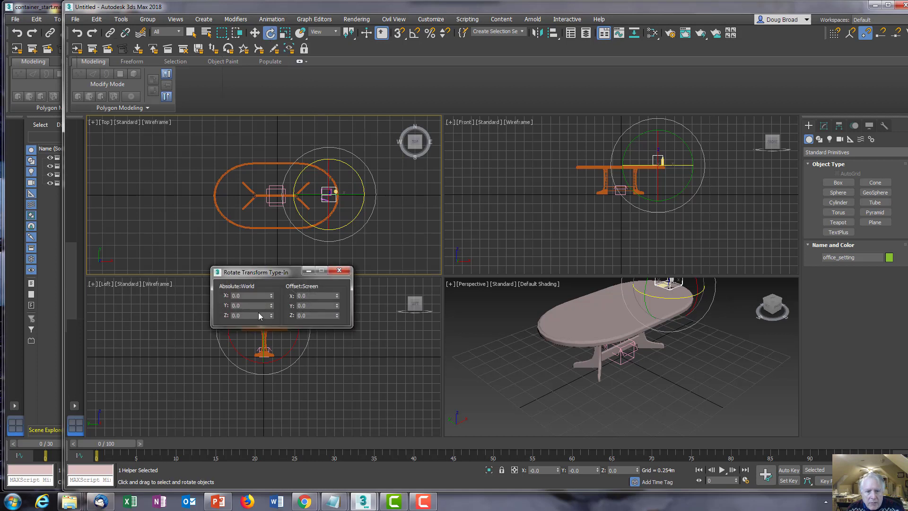
pyautogui.click(316, 315)
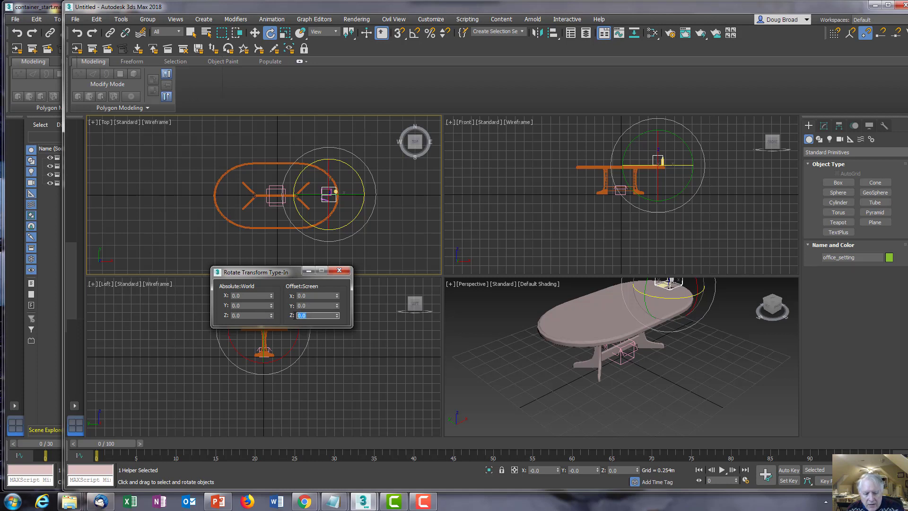
pyautogui.write('180')
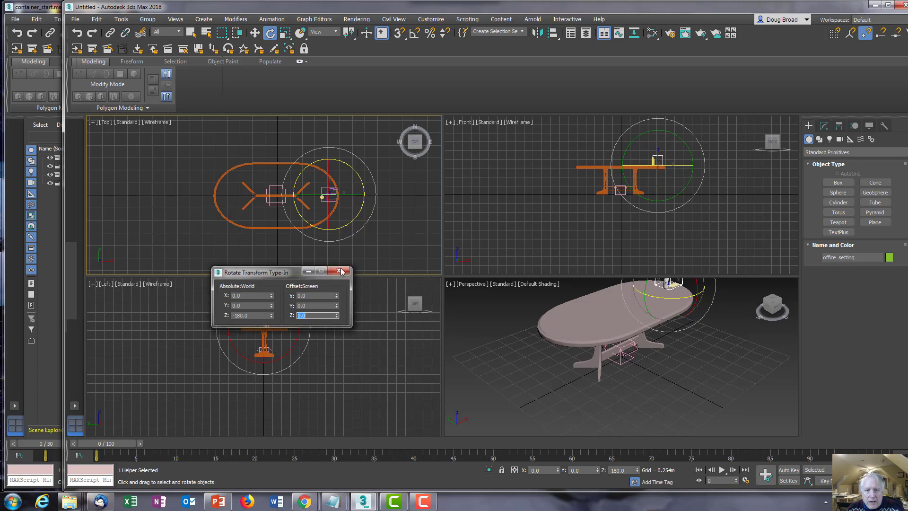
pyautogui.click(341, 271)
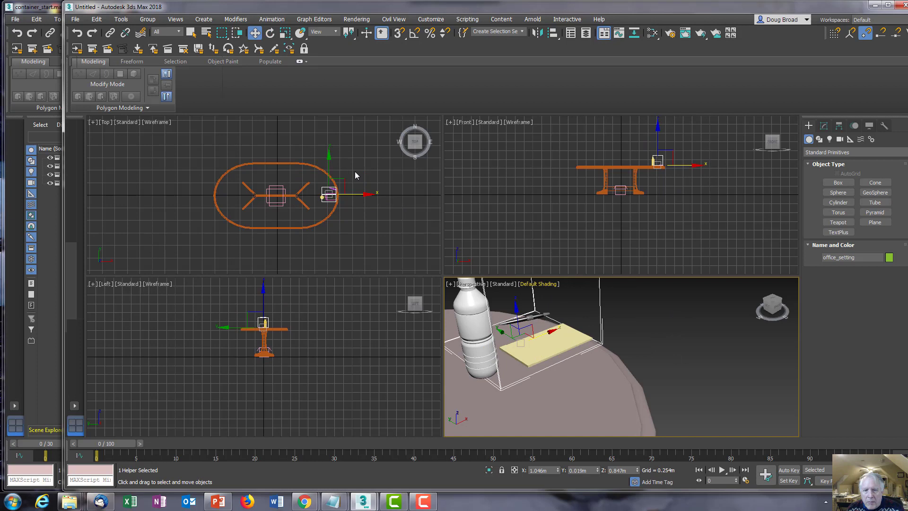
pyautogui.click(366, 197)
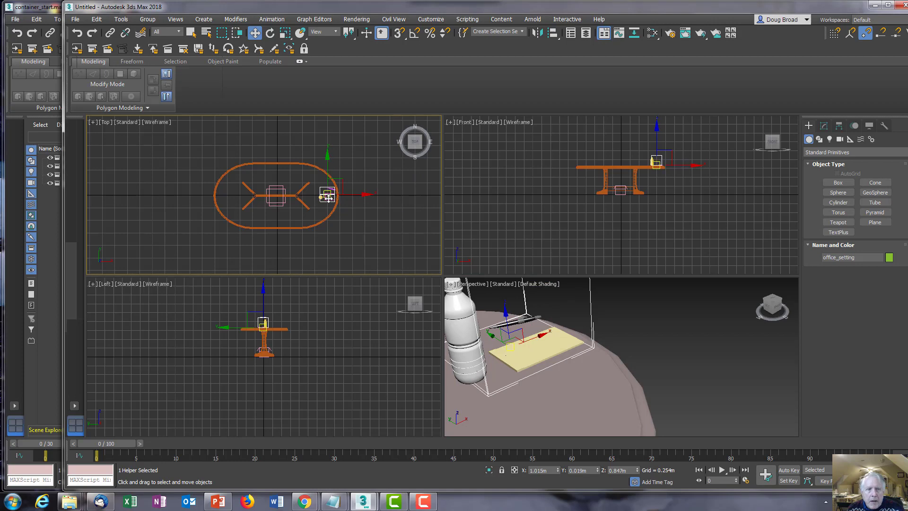
pyautogui.moveTo(78, 49)
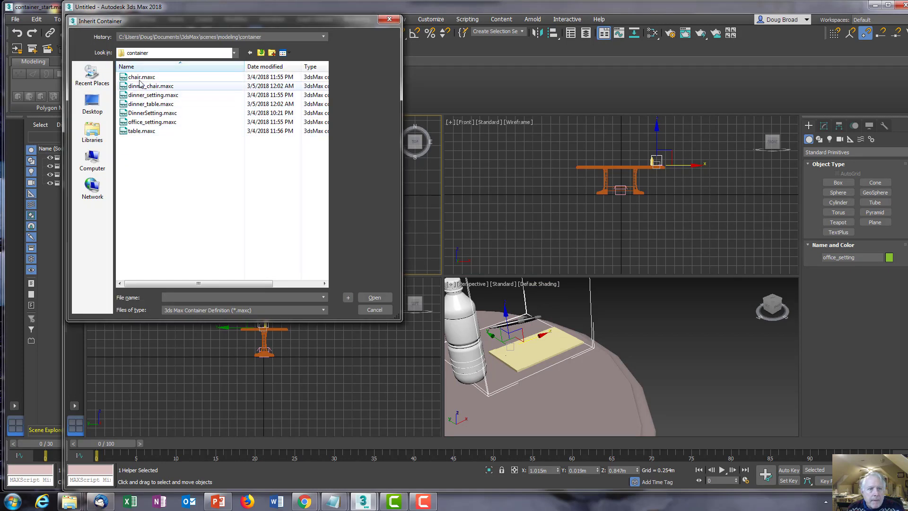
# Inherit the chair.maxc container beside the office setting.
pyautogui.click(141, 76)
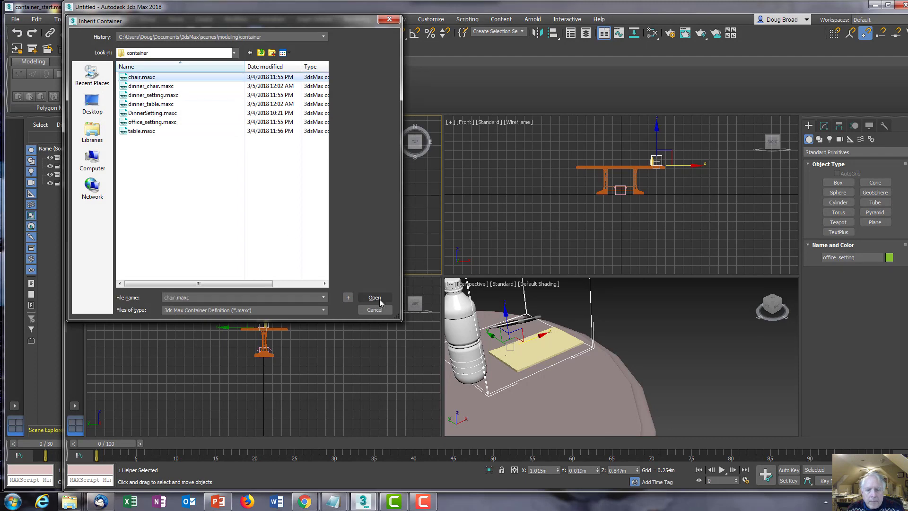
pyautogui.click(373, 297)
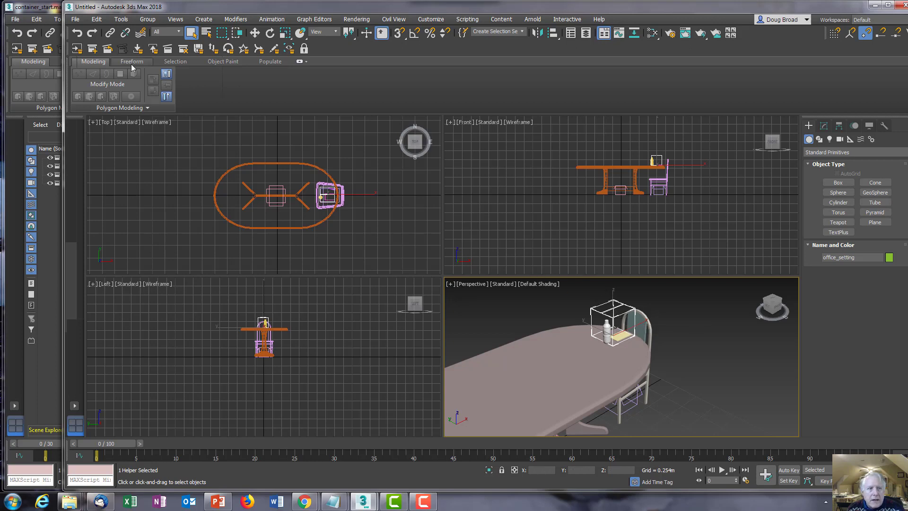
pyautogui.moveTo(106, 49)
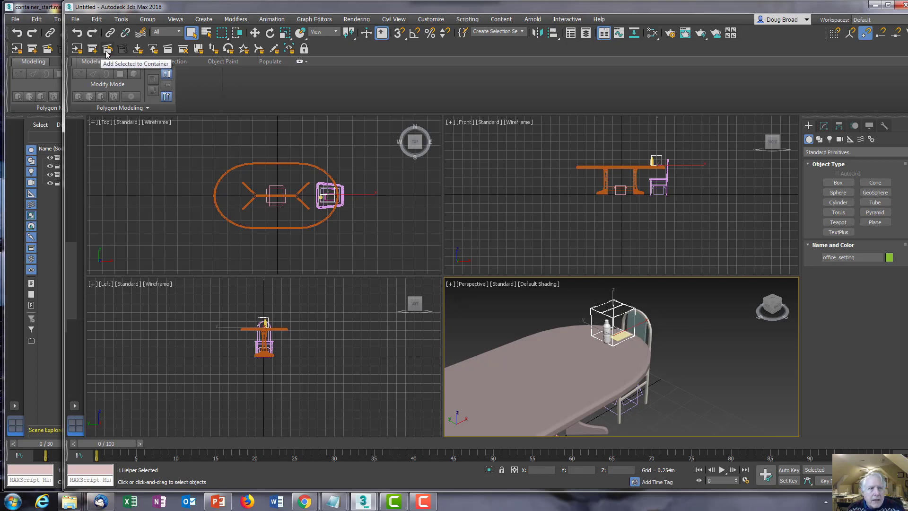
# Add the selected office setting into the chair container.
pyautogui.click(107, 49)
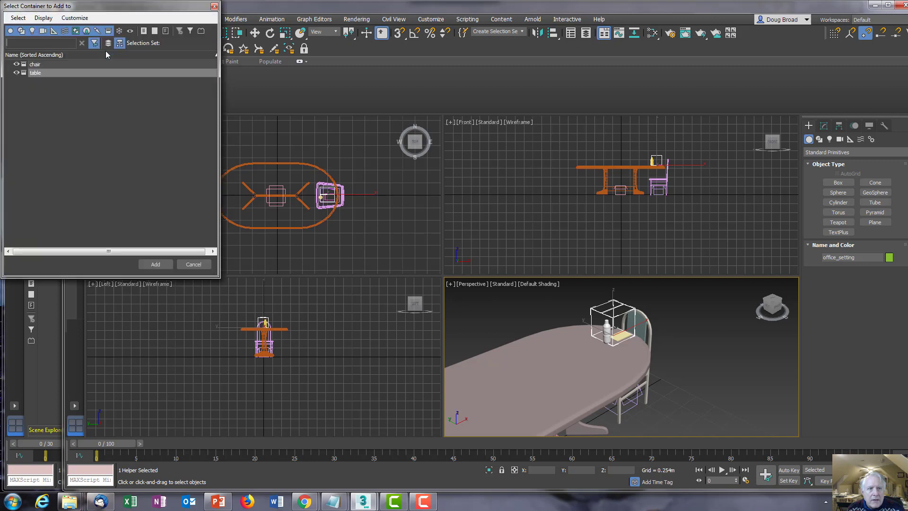
pyautogui.click(35, 63)
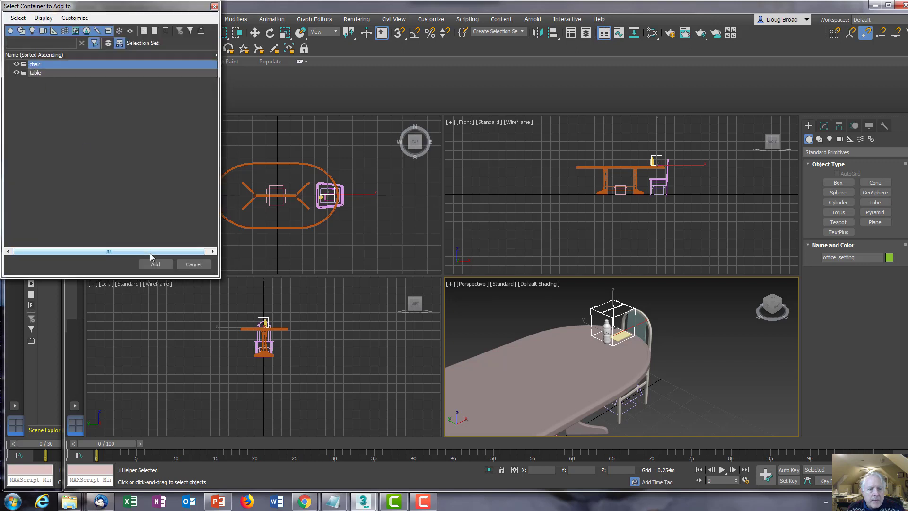
pyautogui.click(194, 264)
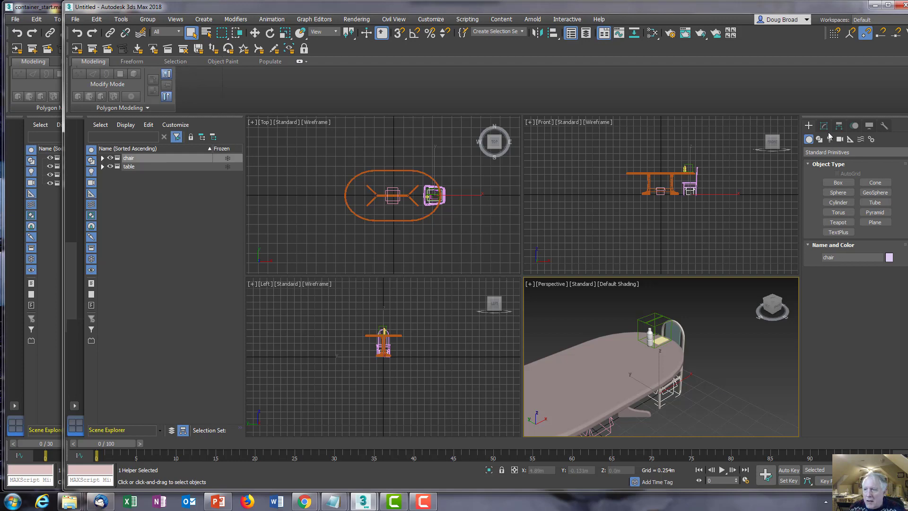
# Close the chair container from the Modify panel and save chair.maxc.
pyautogui.click(823, 125)
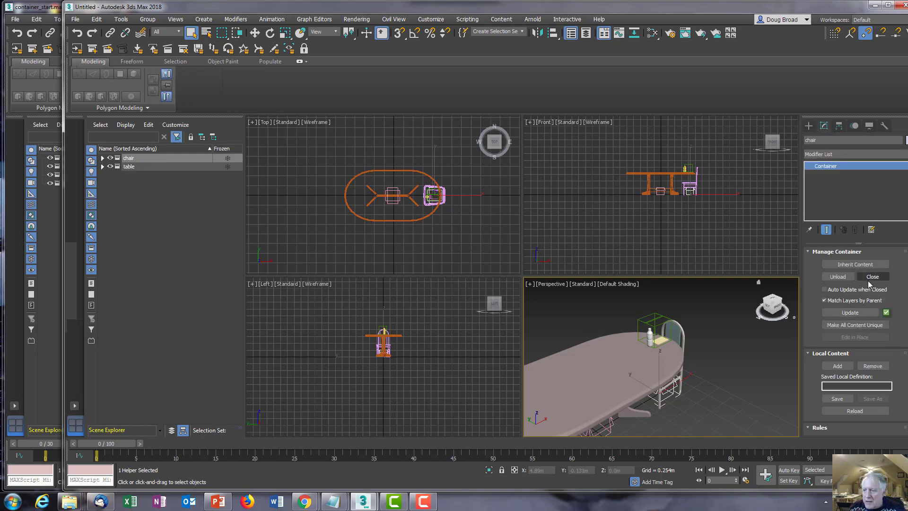
pyautogui.click(835, 398)
pyautogui.write('office_chair')
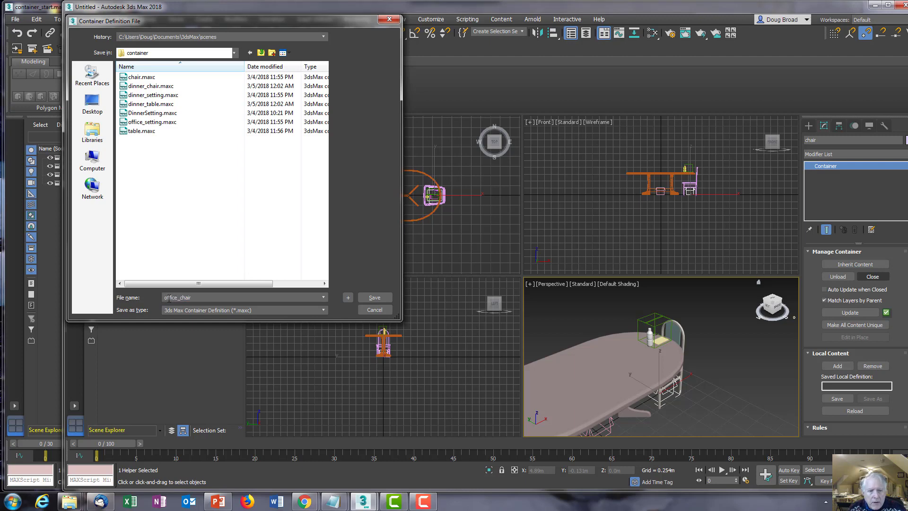
pyautogui.click(374, 309)
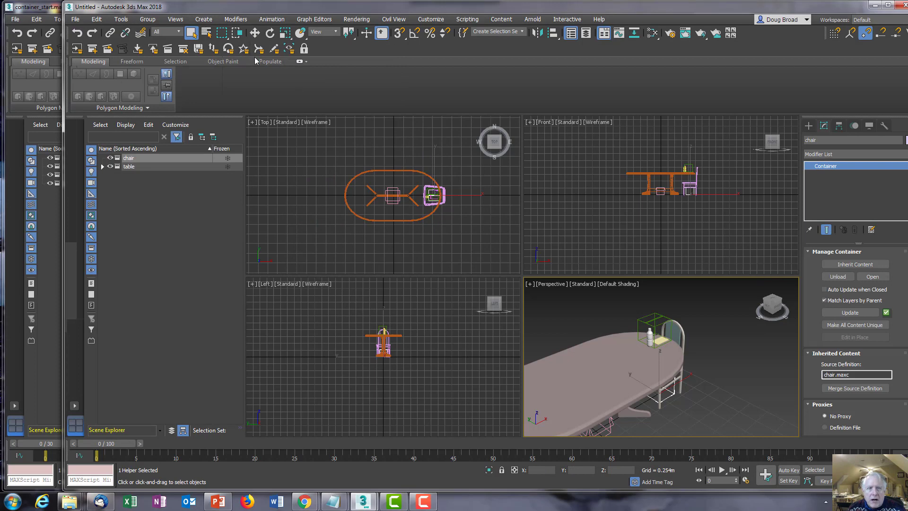
pyautogui.moveTo(618, 312)
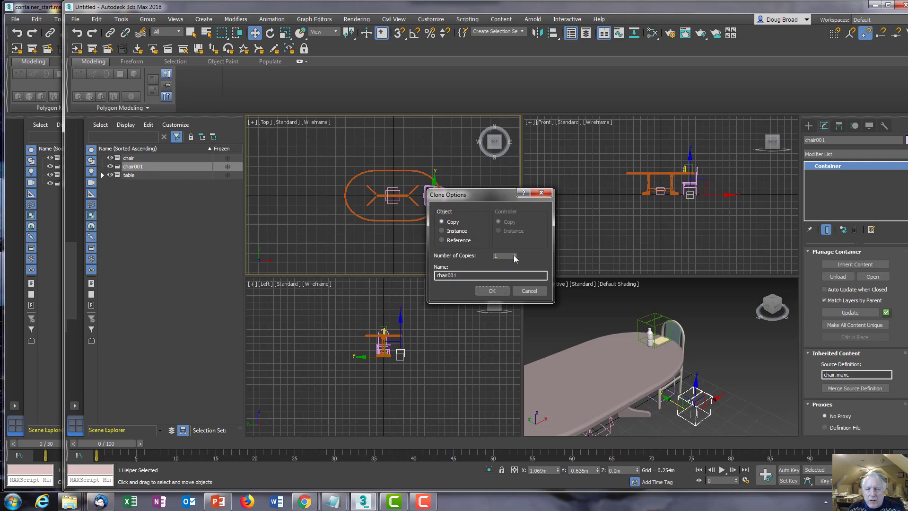
# Clone the chair container as three copies, chair001 to chair003.
pyautogui.click(492, 290)
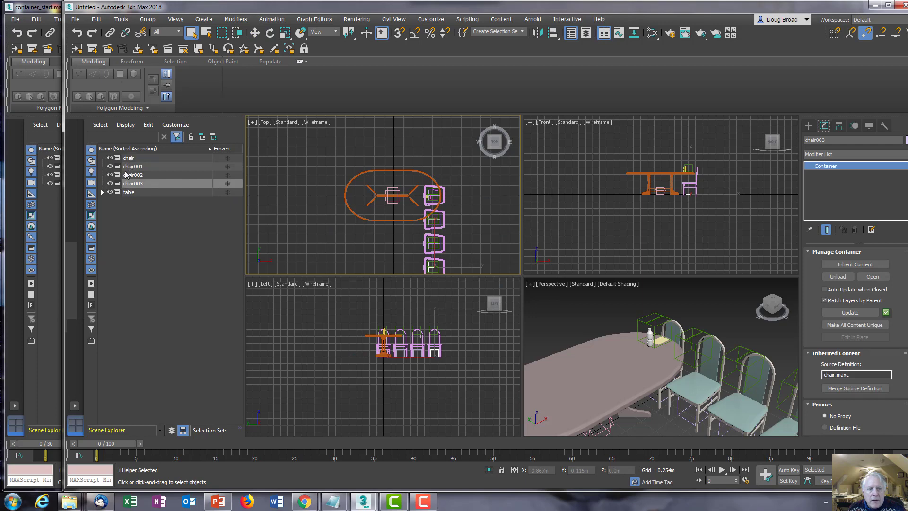
pyautogui.moveTo(129, 158)
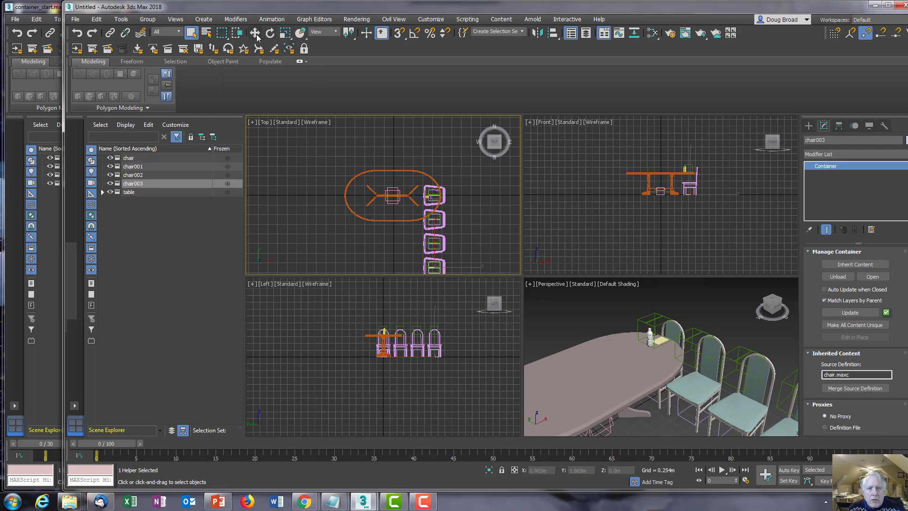
pyautogui.moveTo(255, 33)
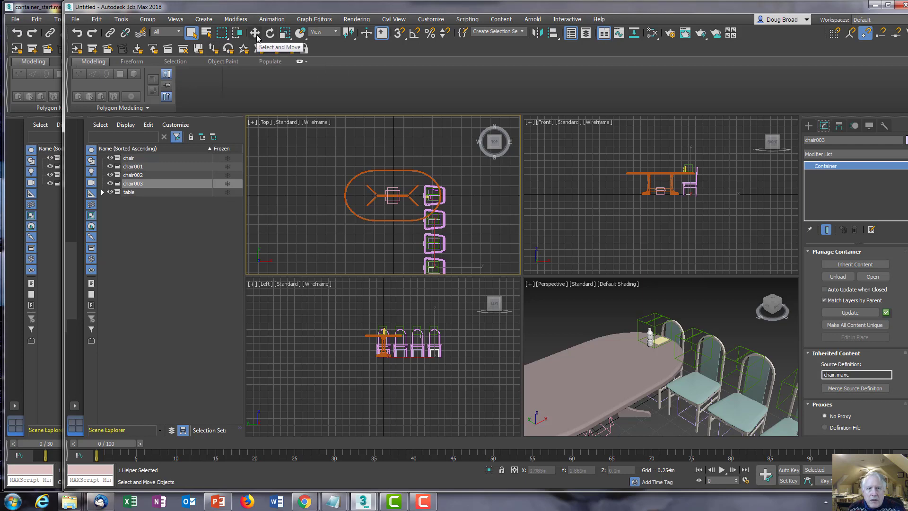
# Move chair, chair001, chair002 and chair003 so one sits on each side of the table.
pyautogui.click(255, 33)
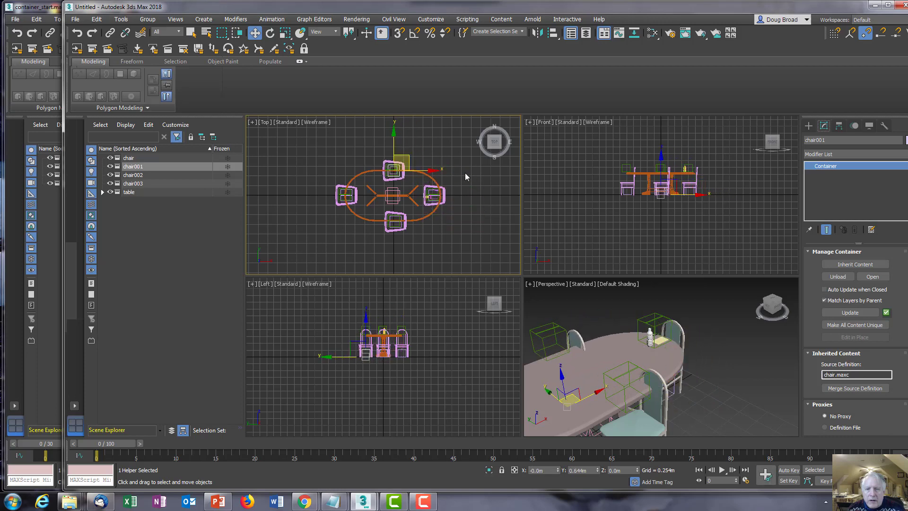
pyautogui.click(392, 191)
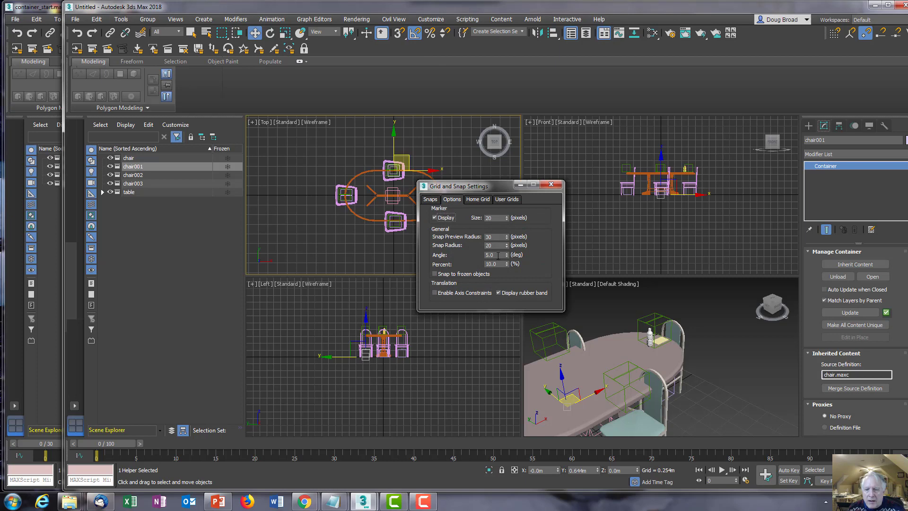
# Set the angle snap to 90 degrees and rotate chair001 -90 degrees about Z.
pyautogui.tripleClick(491, 255)
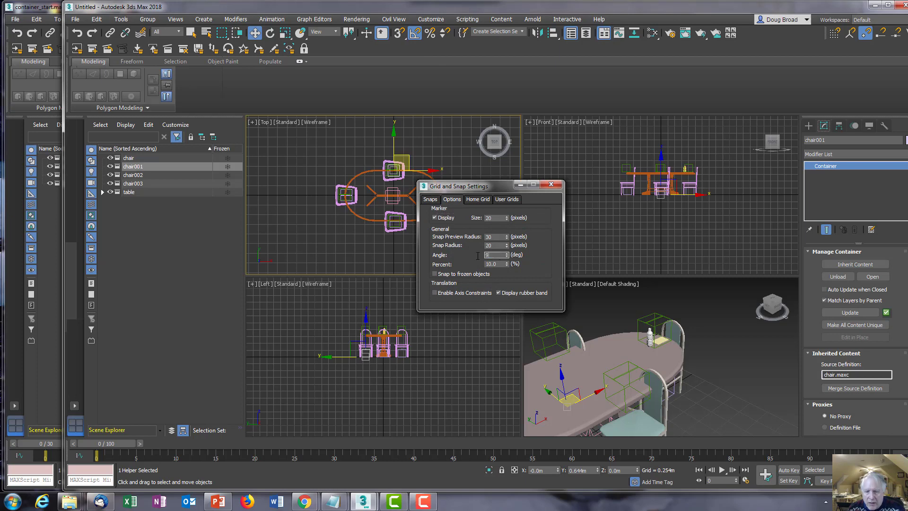
pyautogui.click(551, 183)
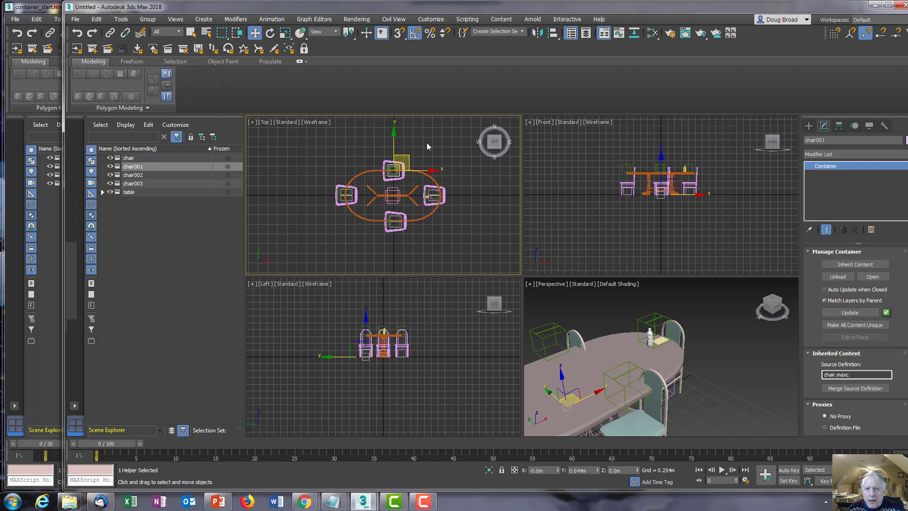
pyautogui.moveTo(267, 33)
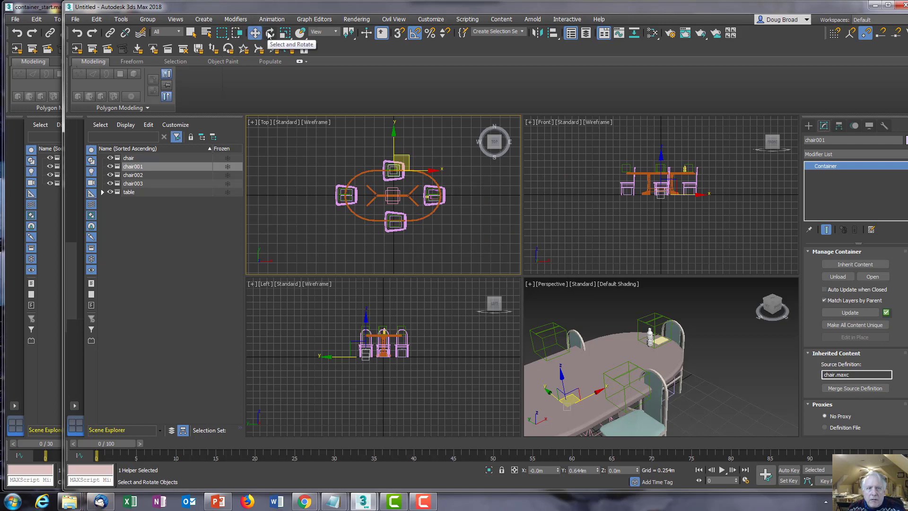
pyautogui.click(271, 33)
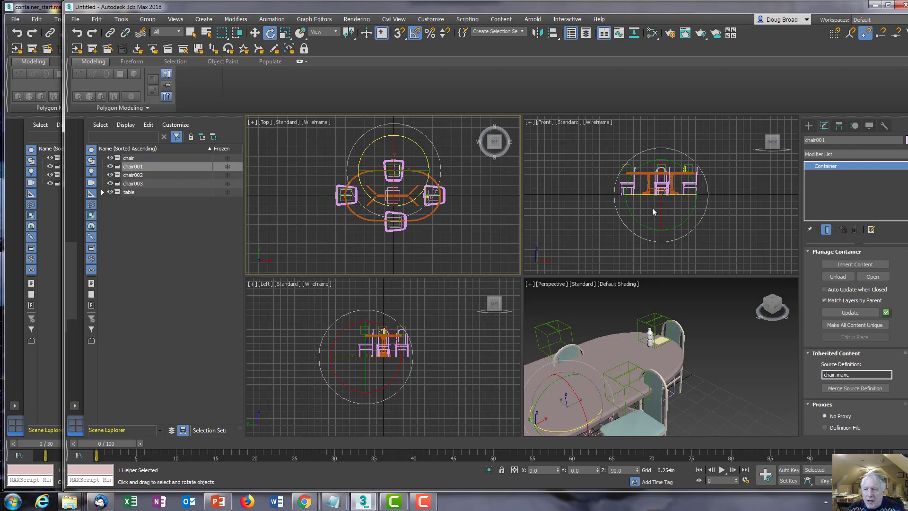
pyautogui.moveTo(712, 361)
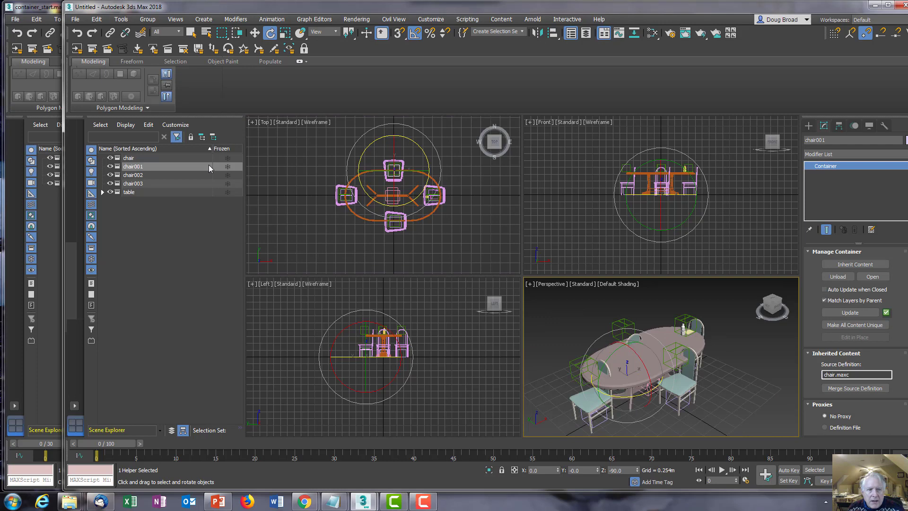
pyautogui.rightClick(131, 166)
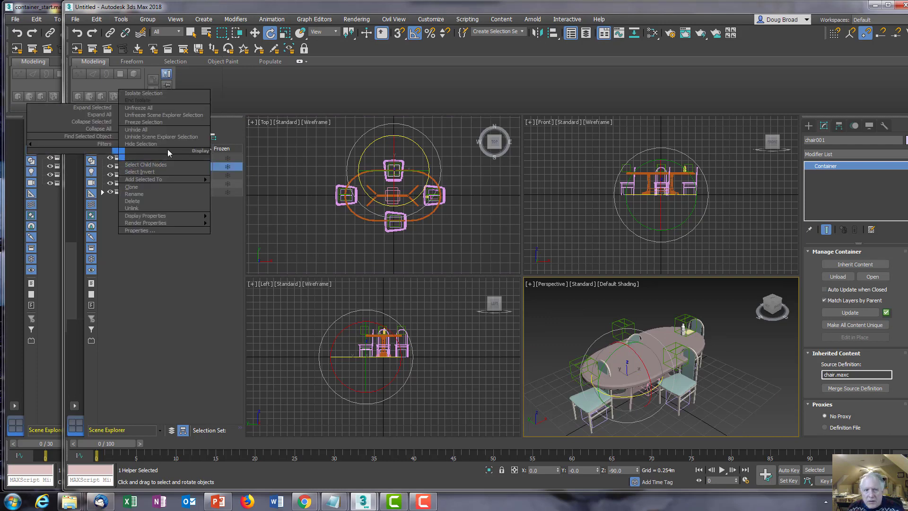
pyautogui.moveTo(155, 267)
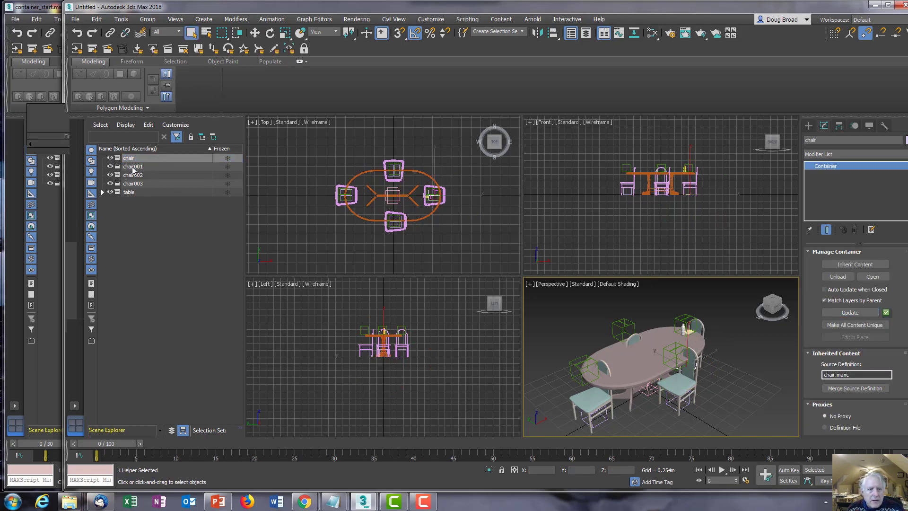
# Update the chair, chair001, chair002 and chair003 containers to show the office setting.
pyautogui.click(133, 166)
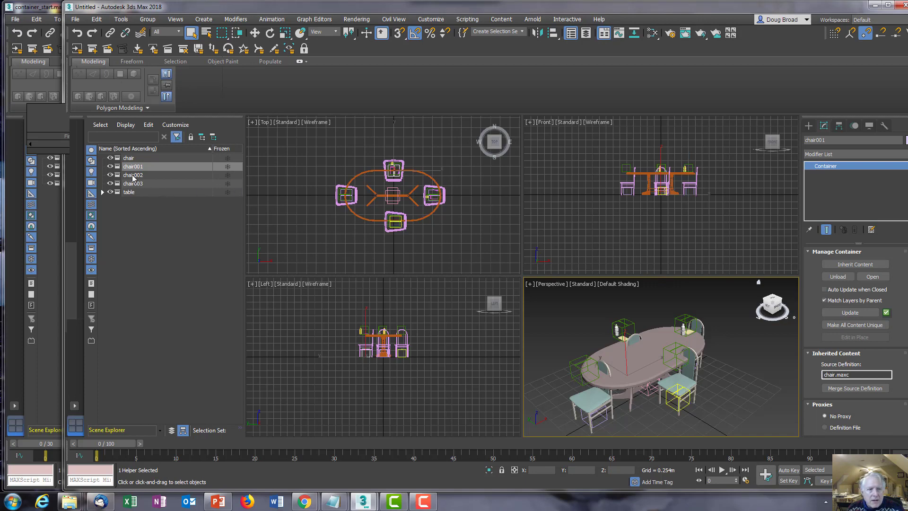
pyautogui.click(132, 175)
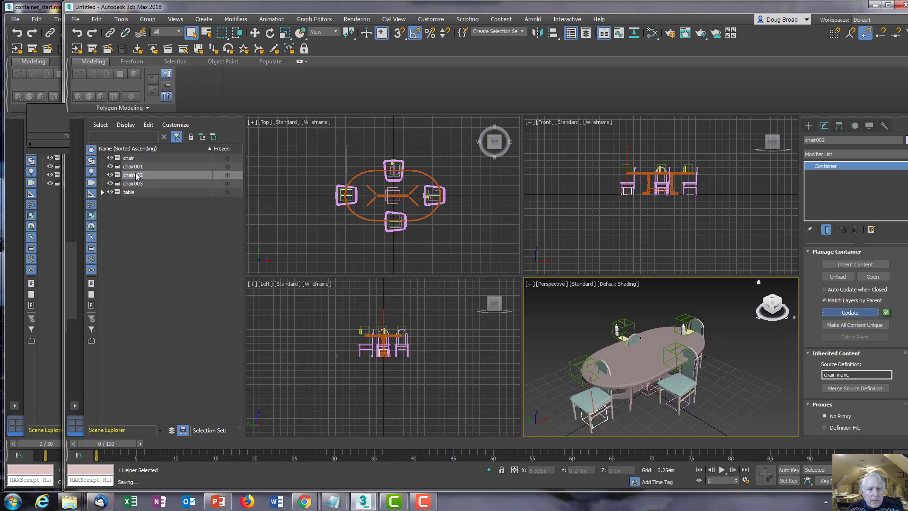
pyautogui.click(133, 184)
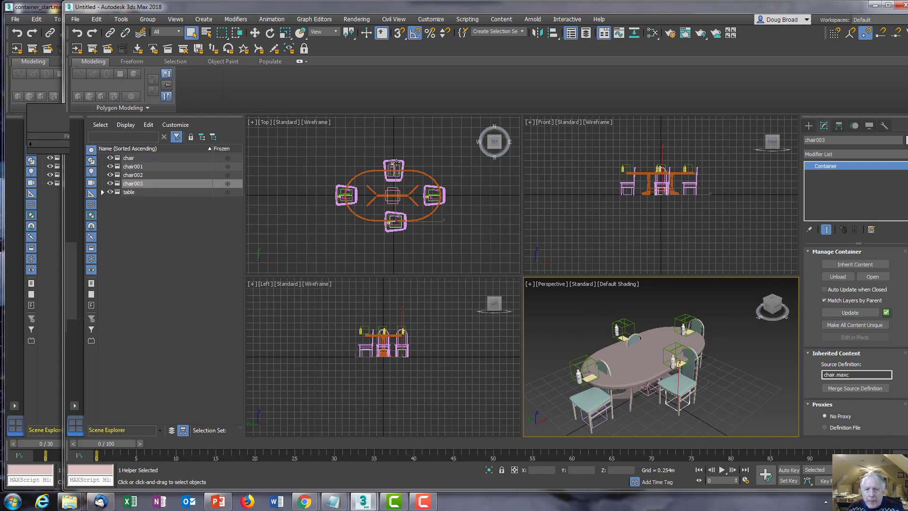
pyautogui.click(133, 166)
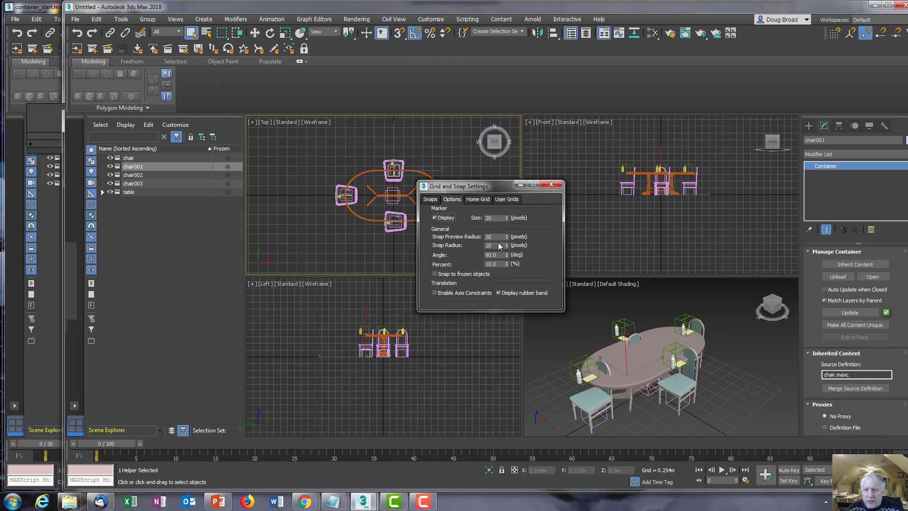
# Rotate chair003 and chair002 in 90-degree snap steps about Z to face the table.
pyautogui.tripleClick(493, 255)
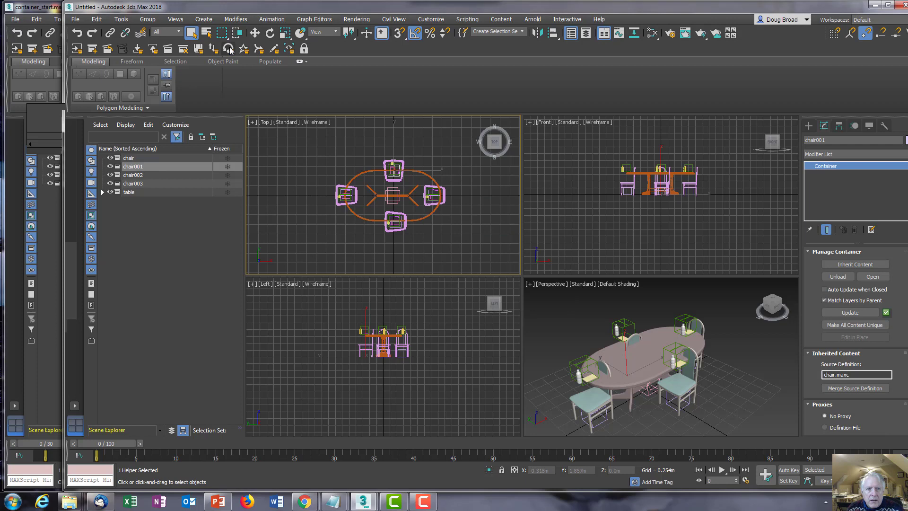
pyautogui.click(270, 33)
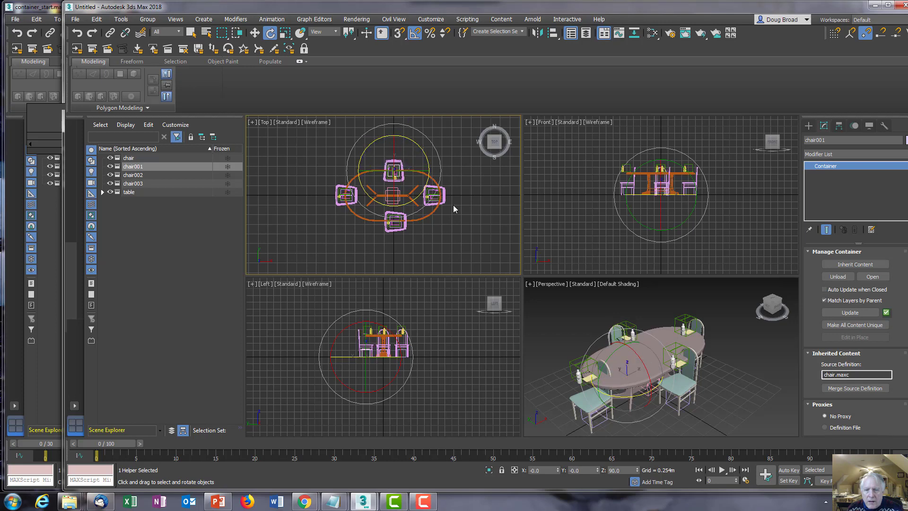
pyautogui.click(133, 183)
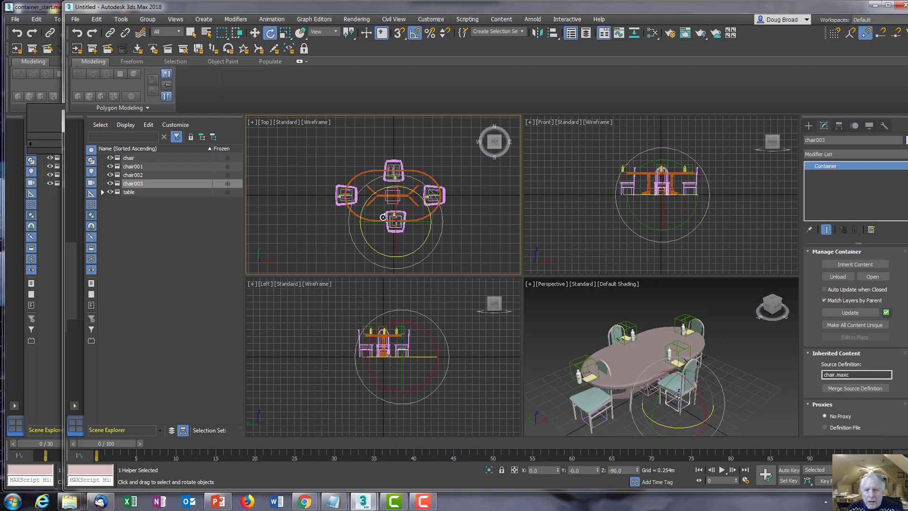
pyautogui.click(132, 174)
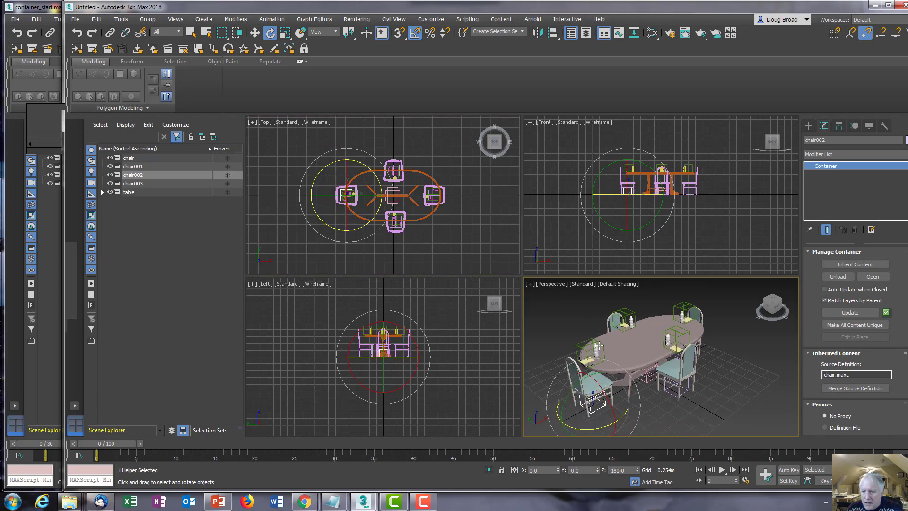
pyautogui.click(254, 33)
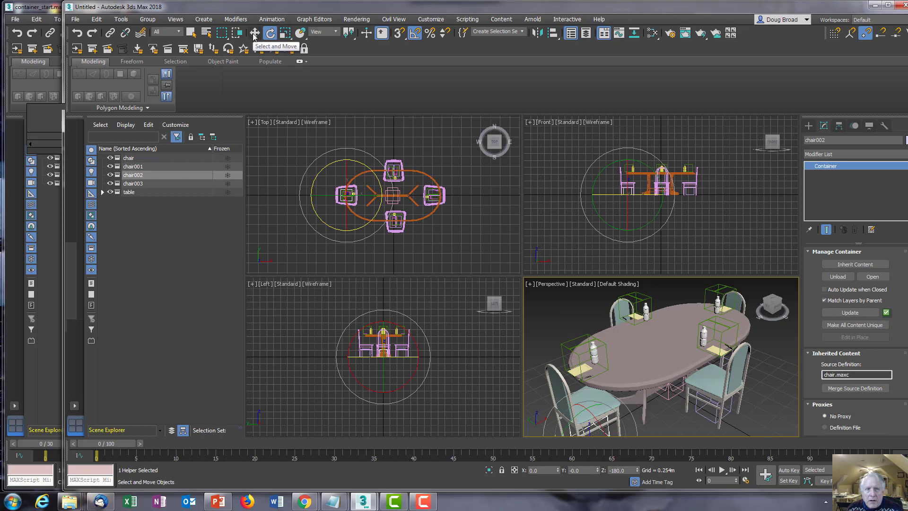
pyautogui.click(254, 33)
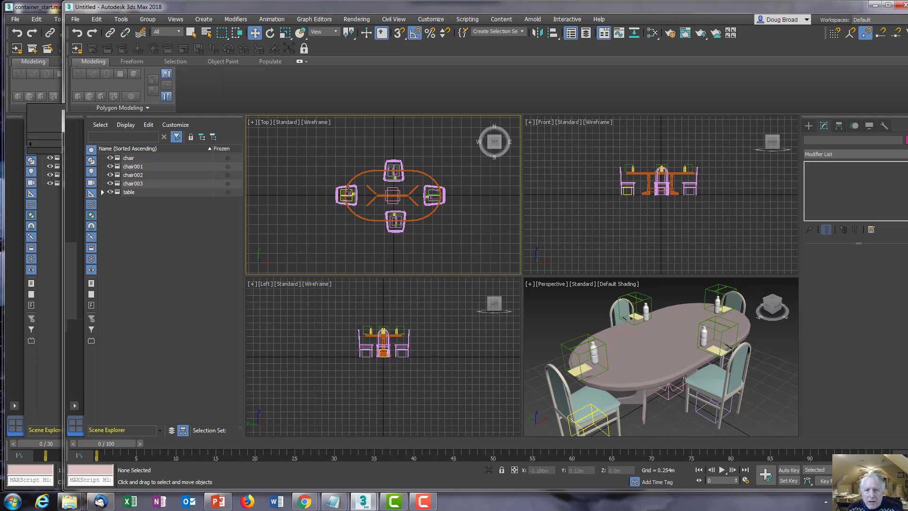
# Select chair003 and chair001 to reposition them closer to the table.
pyautogui.click(133, 175)
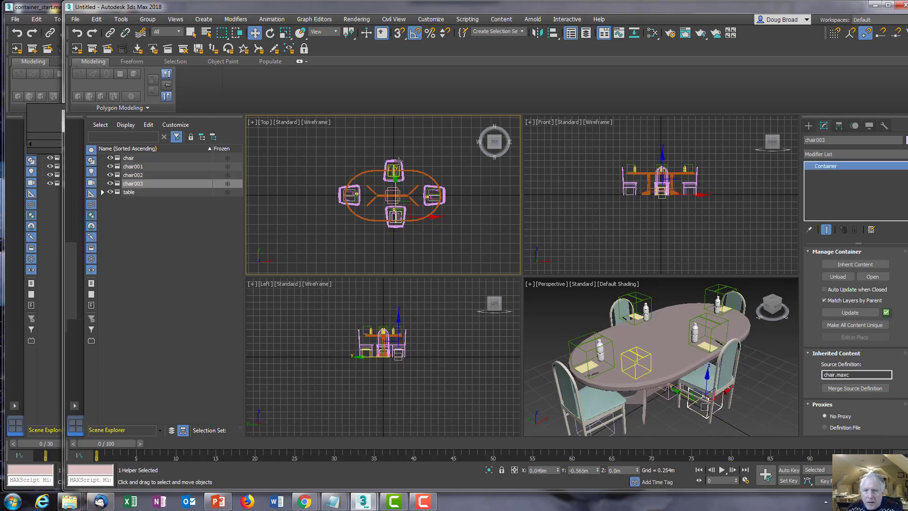
pyautogui.click(132, 166)
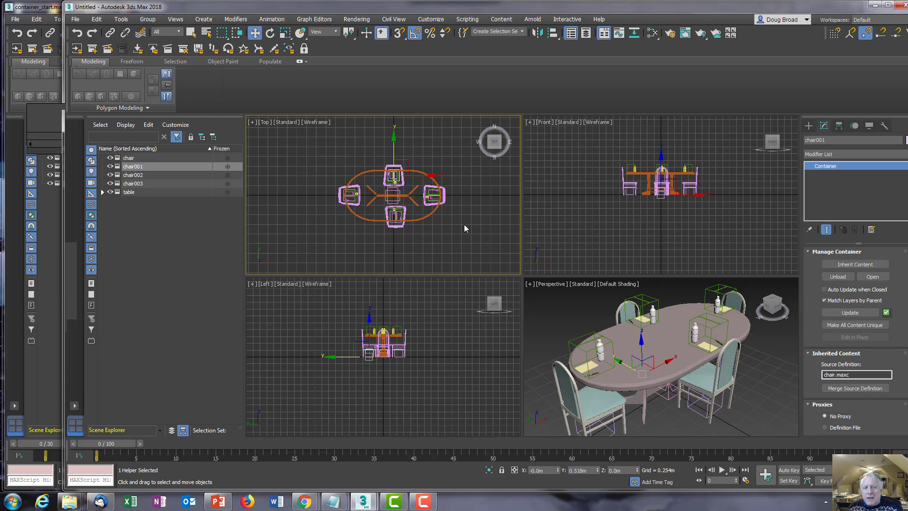
pyautogui.moveTo(324, 178)
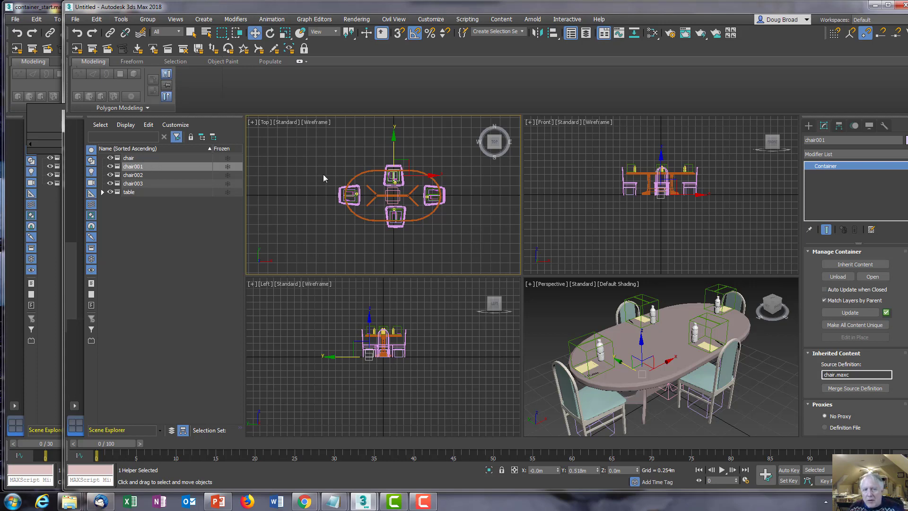
pyautogui.moveTo(266, 114)
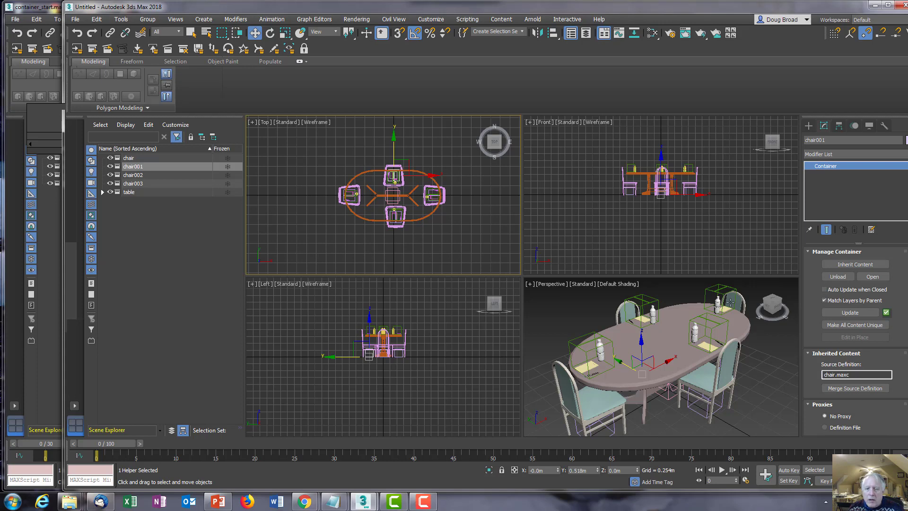
pyautogui.moveTo(513, 336)
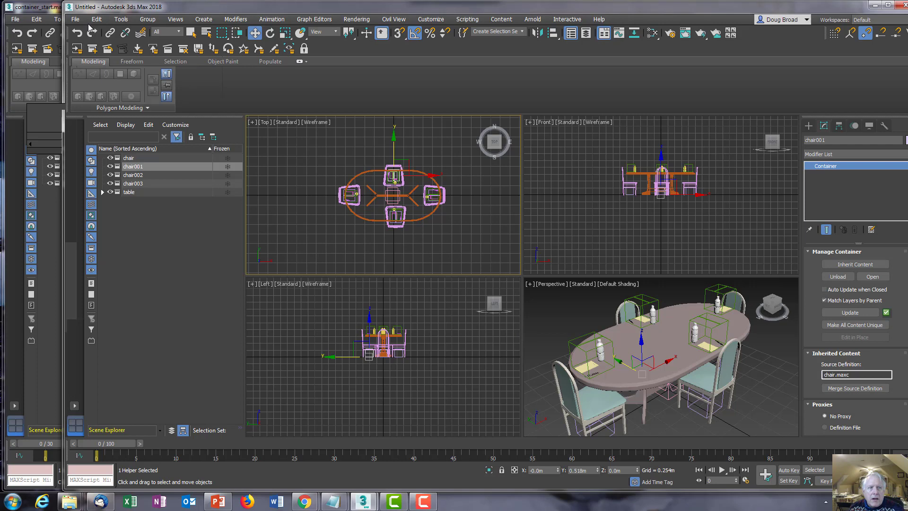
pyautogui.moveTo(106, 111)
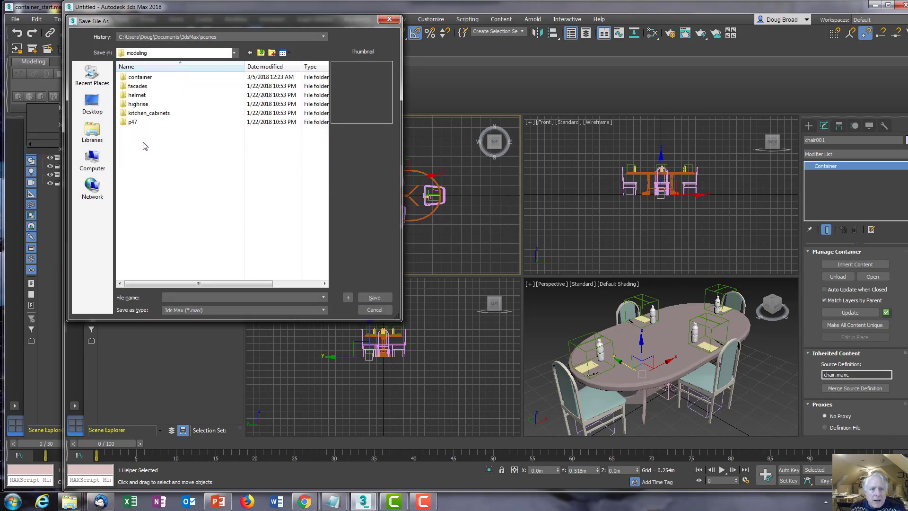
# Open the container folder and save the scene as my_conference_room.max.
pyautogui.doubleClick(140, 76)
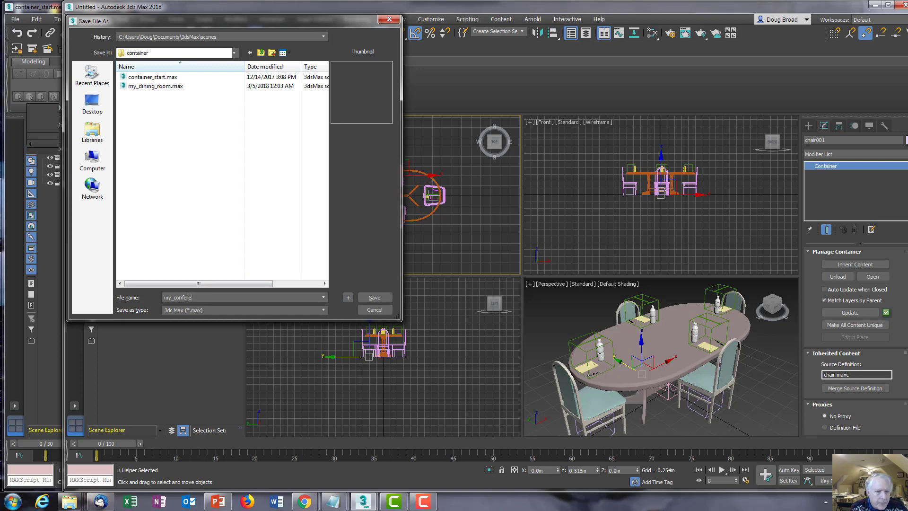
pyautogui.write('ence_r')
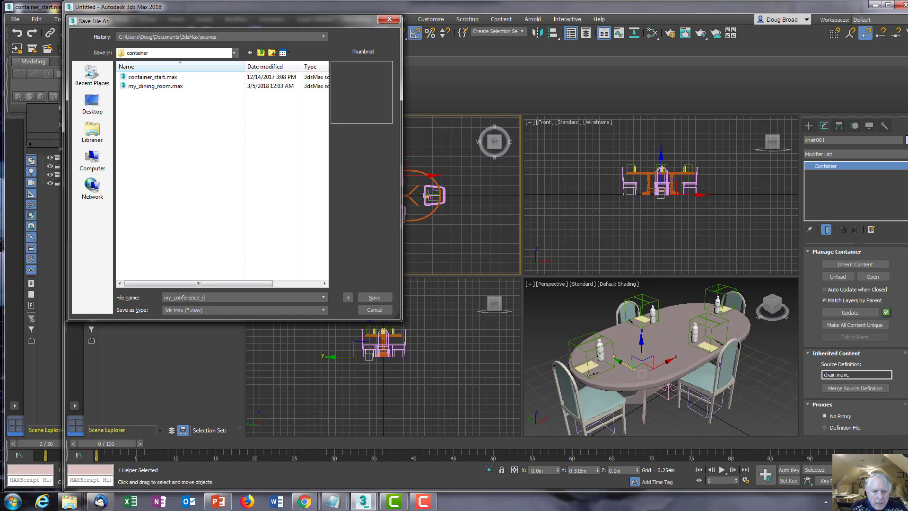
pyautogui.click(374, 297)
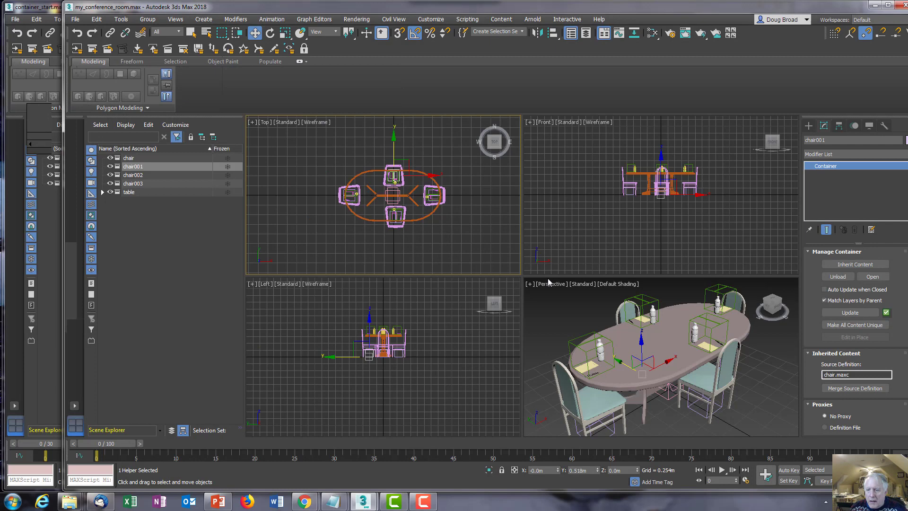
pyautogui.moveTo(665, 348)
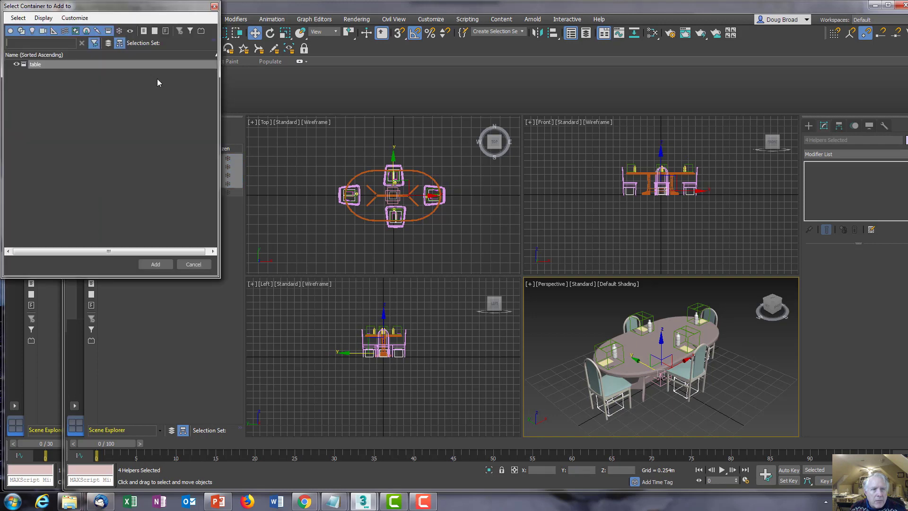
pyautogui.moveTo(155, 264)
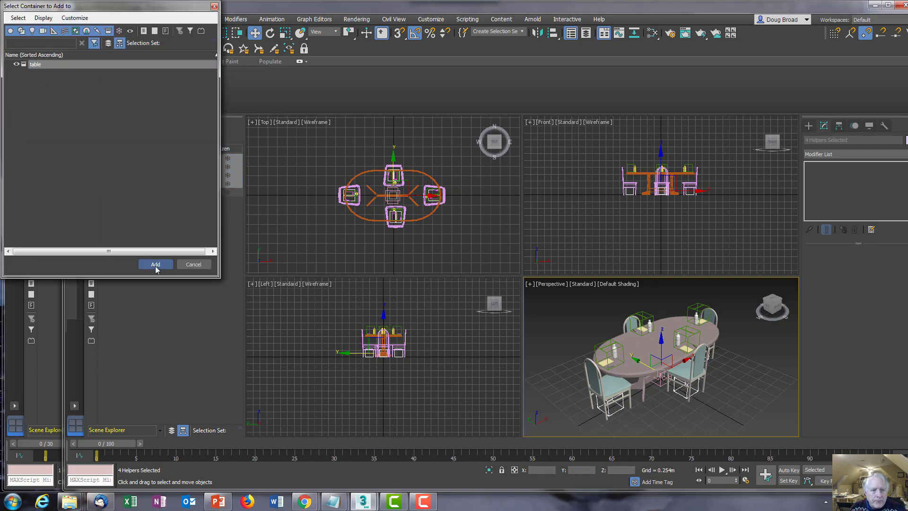
# Add the four chair containers to the table container, then close table to disk.
pyautogui.click(155, 264)
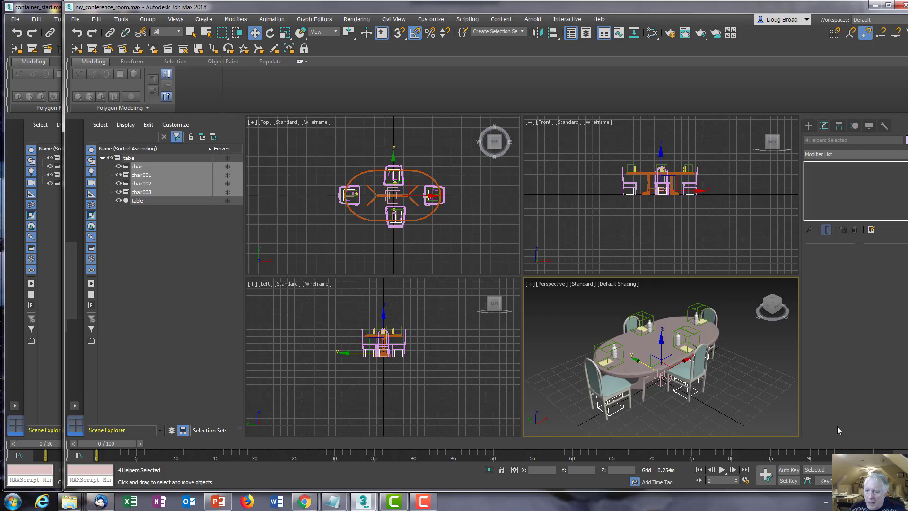
pyautogui.moveTo(313, 178)
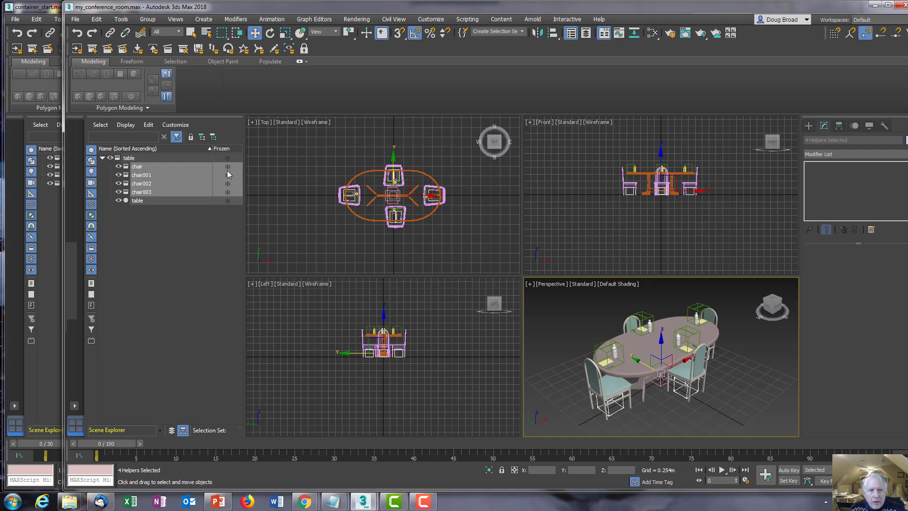
pyautogui.click(128, 158)
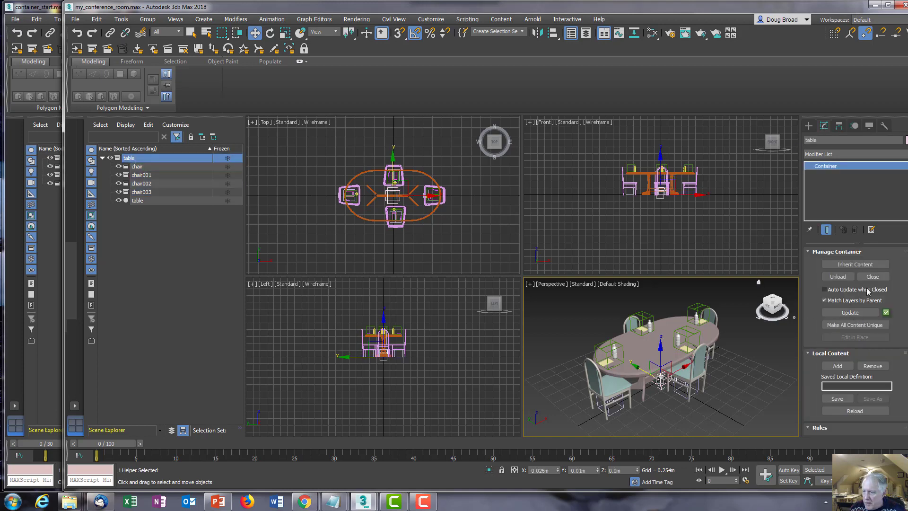
pyautogui.moveTo(873, 276)
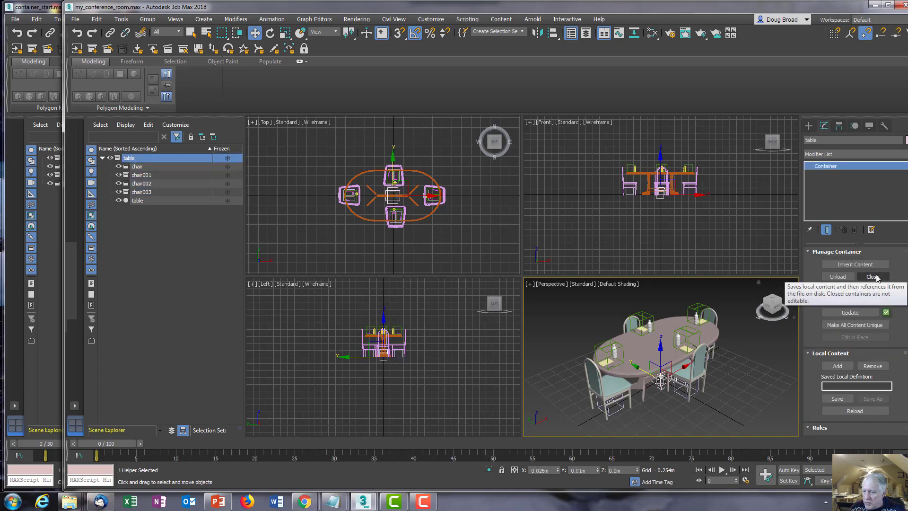
pyautogui.click(872, 276)
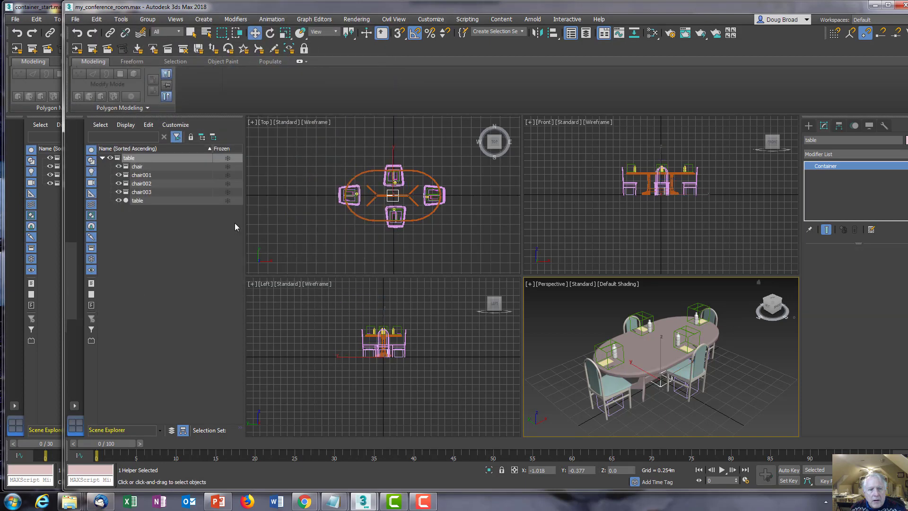
# Array the table container into four instances as a 2D grid, count 2, 2.0m Y offset.
pyautogui.click(103, 158)
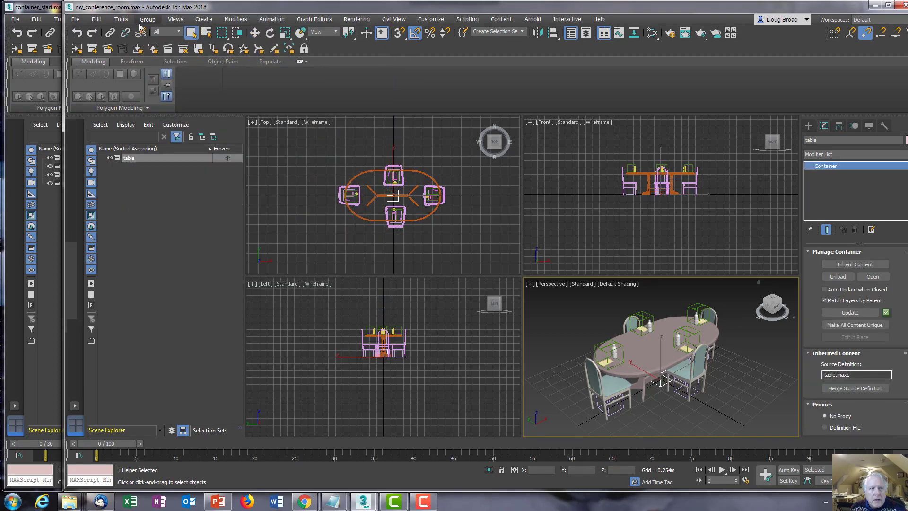
pyautogui.click(121, 19)
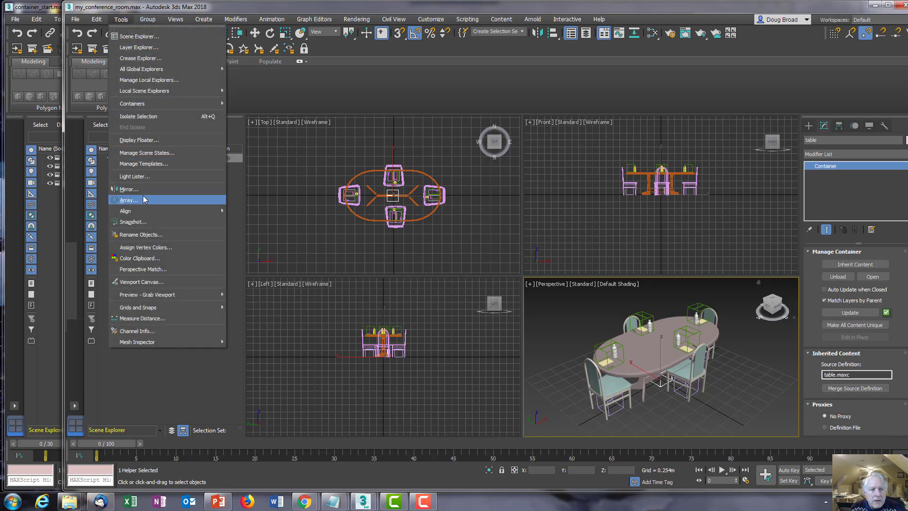
pyautogui.click(129, 199)
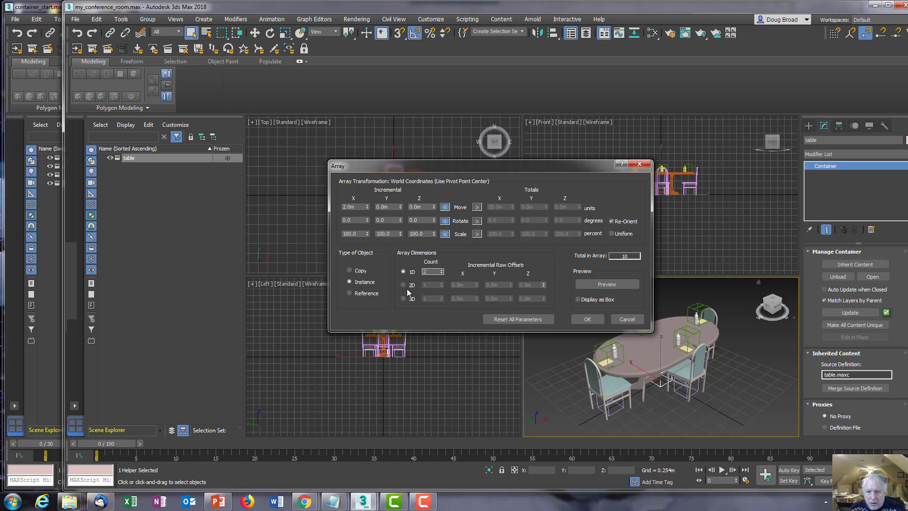
pyautogui.click(403, 285)
pyautogui.write('2')
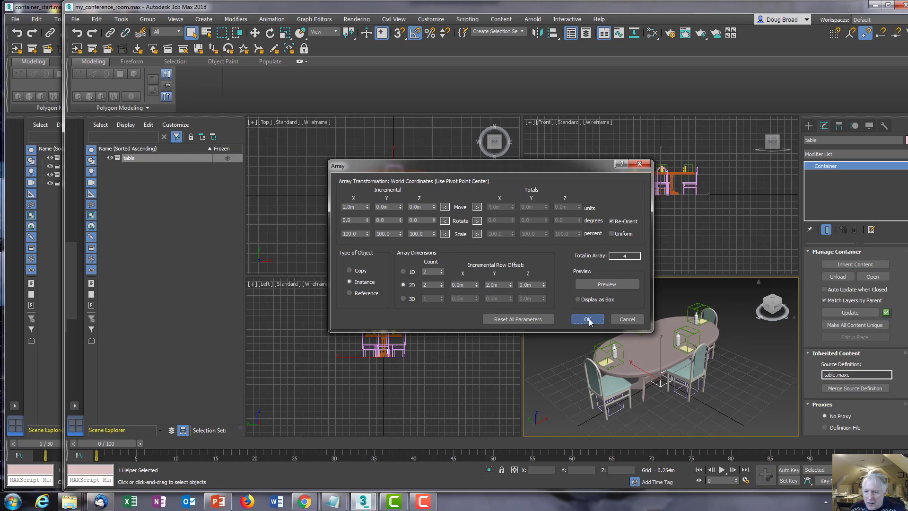
pyautogui.click(586, 319)
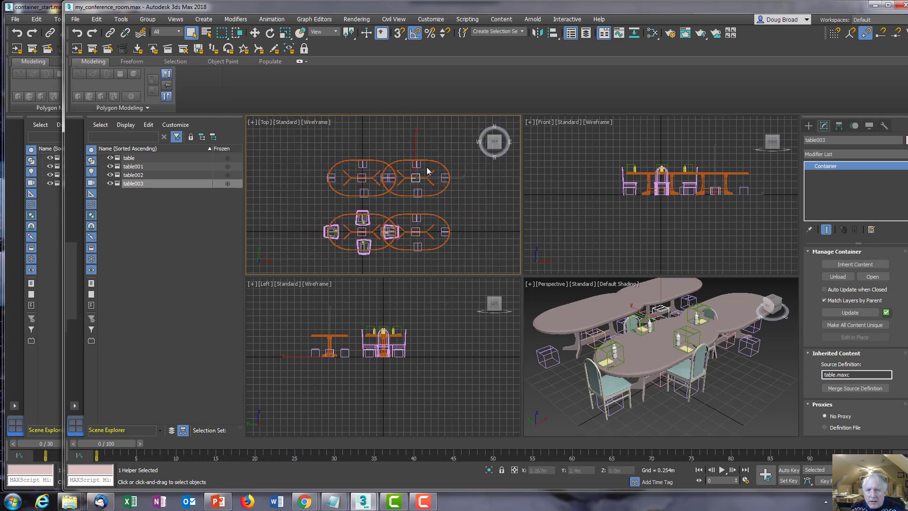
pyautogui.moveTo(410, 228)
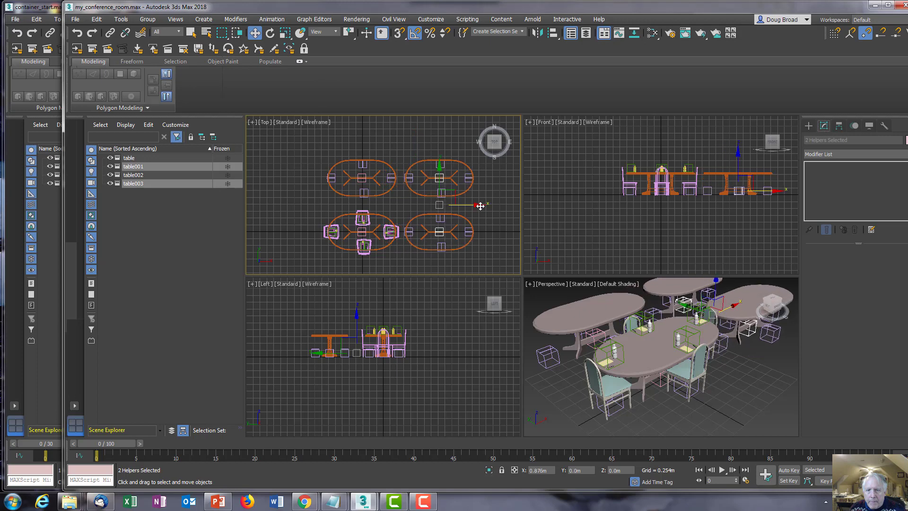
# Move the right-hand tables farther along X, then select the top-left and top-right tables.
pyautogui.moveTo(440, 206); pyautogui.dragTo(449, 179)
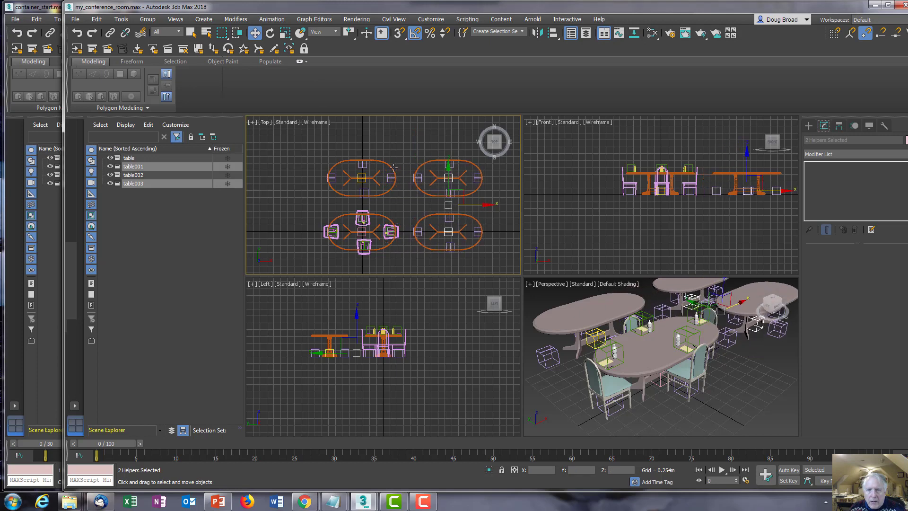
pyautogui.moveTo(365, 162)
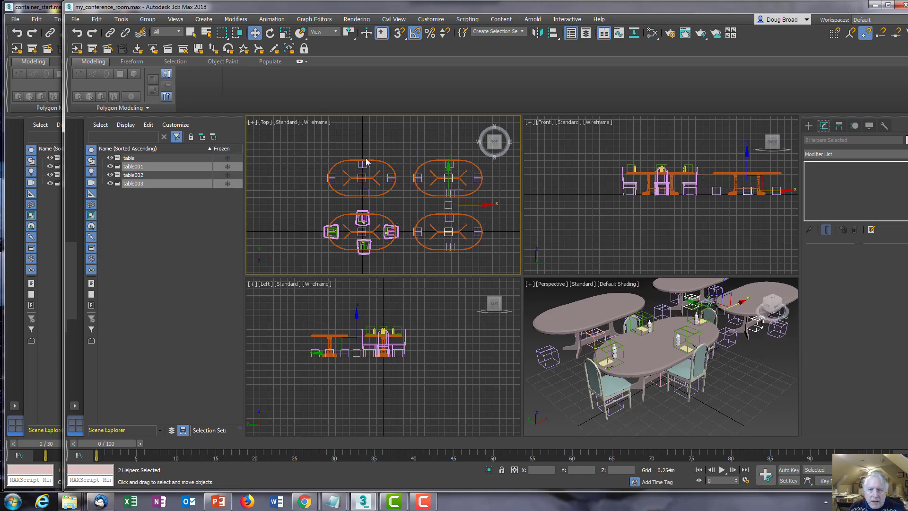
pyautogui.click(361, 175)
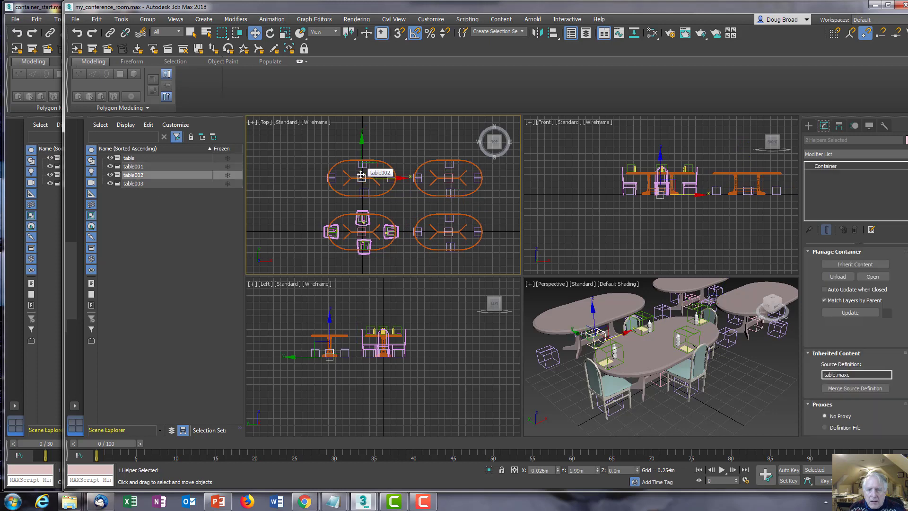
pyautogui.click(134, 183)
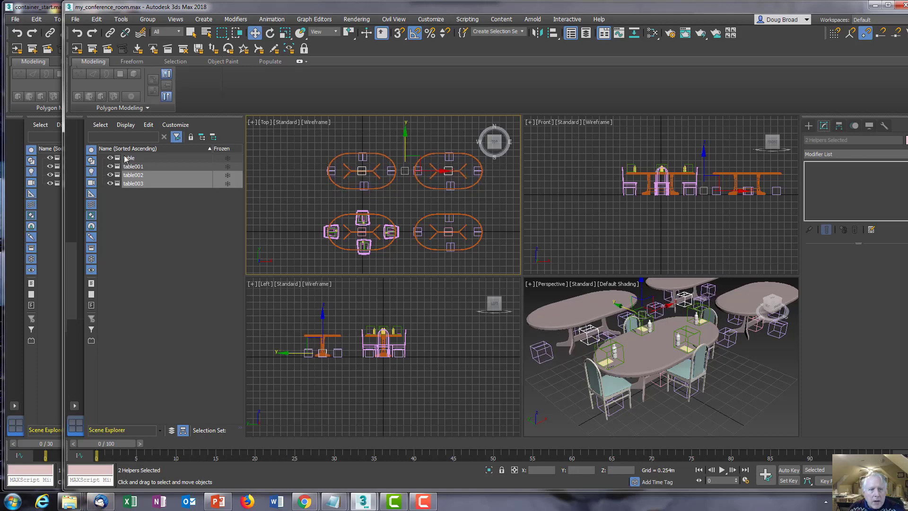
# Update the table, table001 and table003 containers so their chairs and settings appear.
pyautogui.click(129, 158)
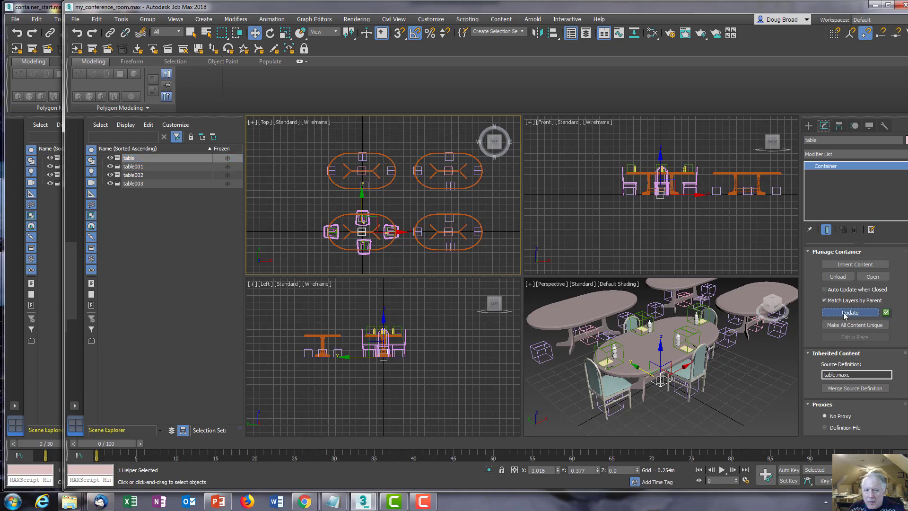
pyautogui.moveTo(133, 168)
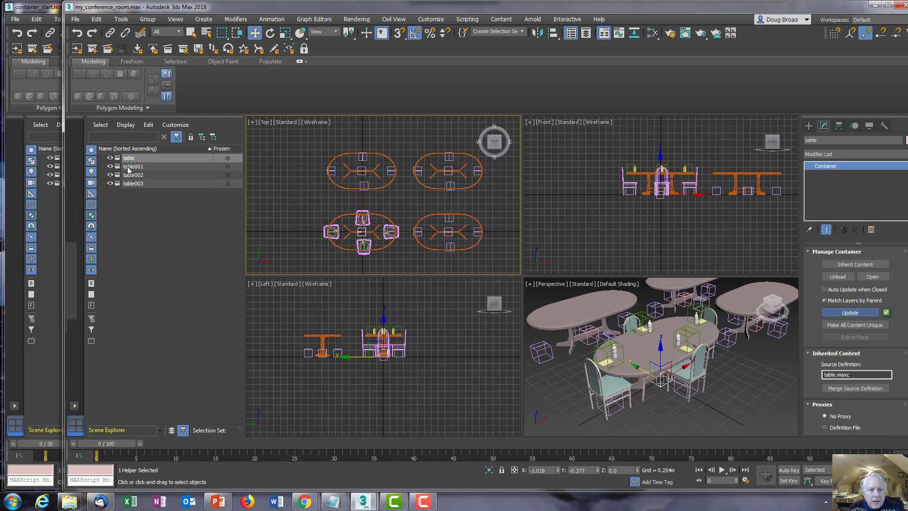
pyautogui.click(133, 166)
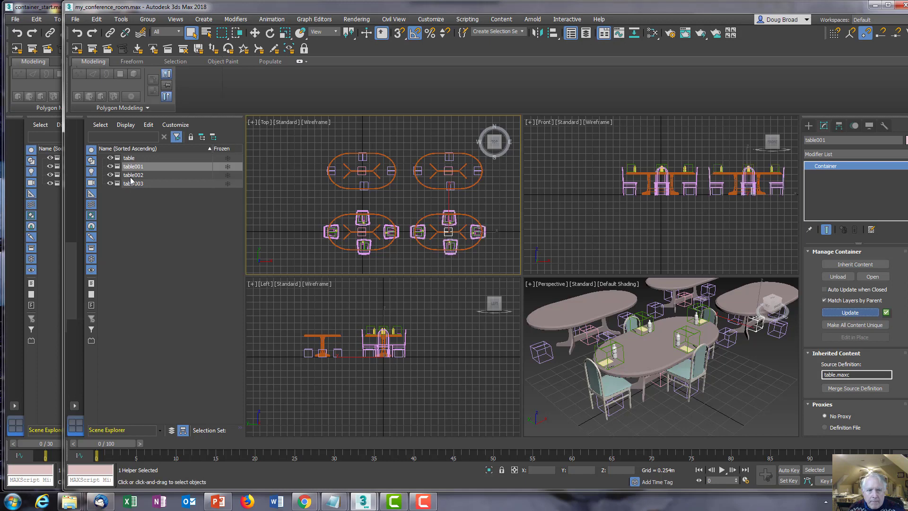
pyautogui.click(132, 174)
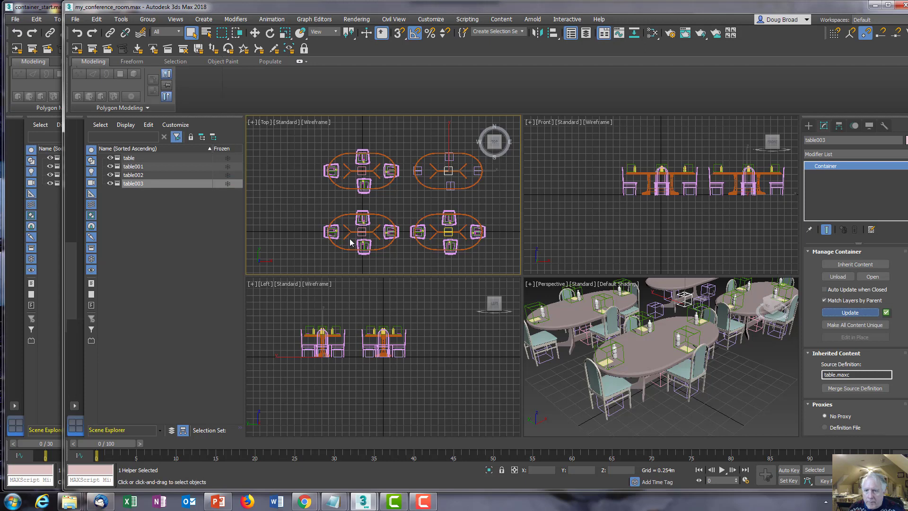
pyautogui.moveTo(698, 316)
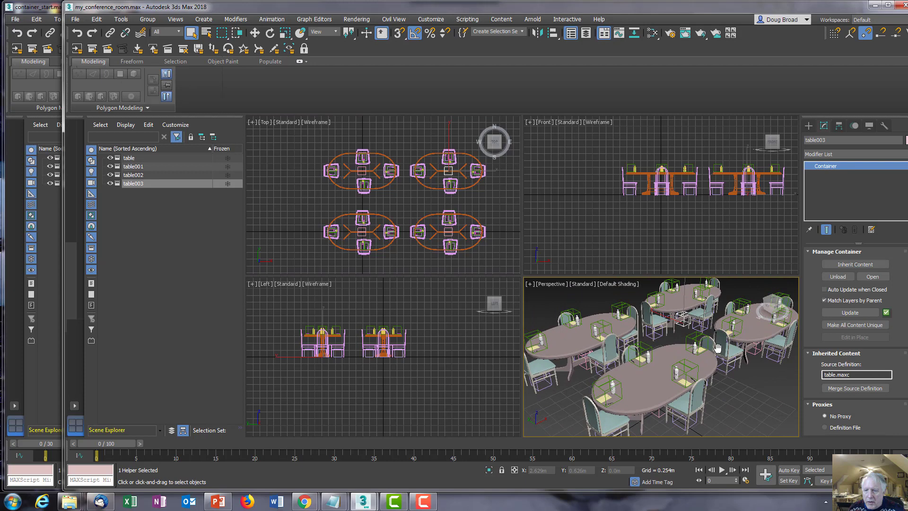
pyautogui.click(75, 18)
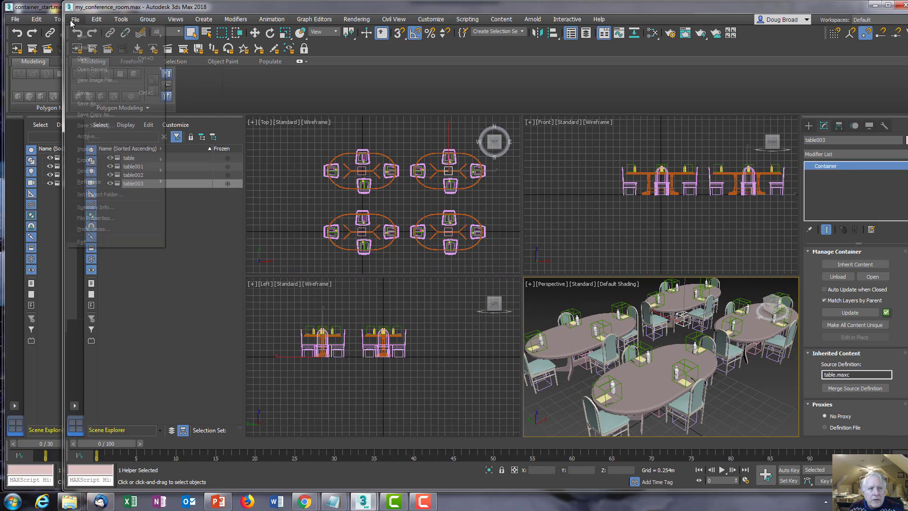